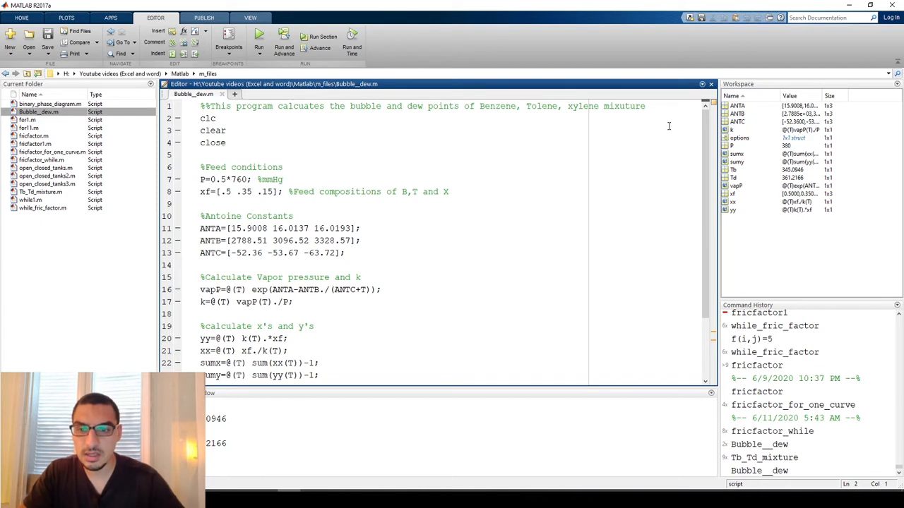
# Step: Review the script's feed composition, k-formula temperature argument and xx equation lines
pyautogui.click(200, 154)
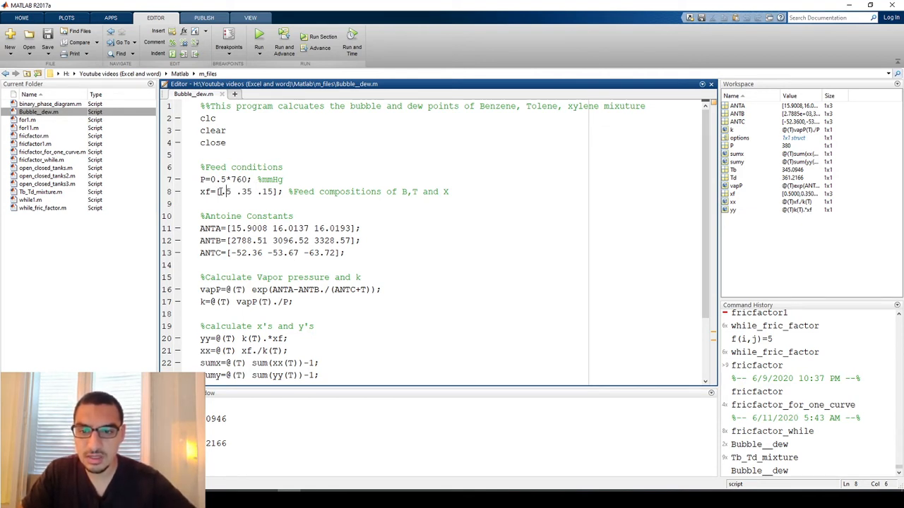
pyautogui.moveTo(220, 192); pyautogui.dragTo(274, 192)
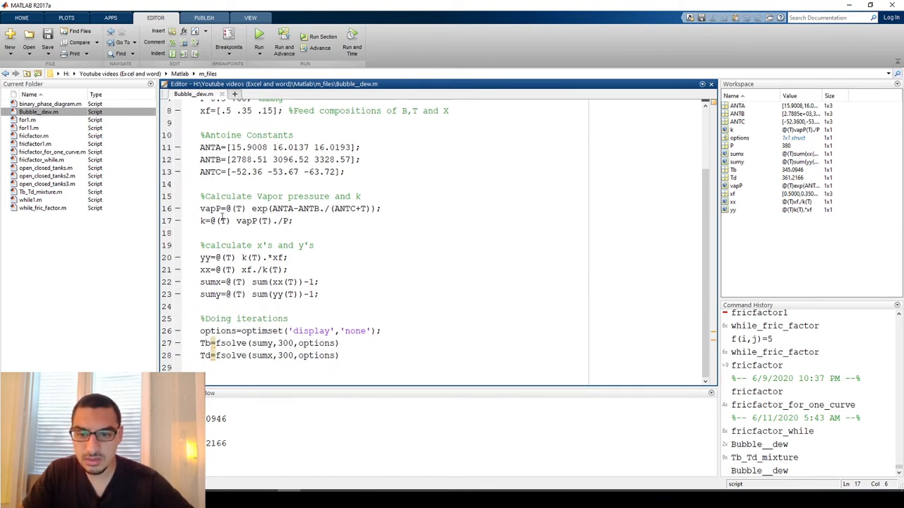
pyautogui.doubleClick(219, 221)
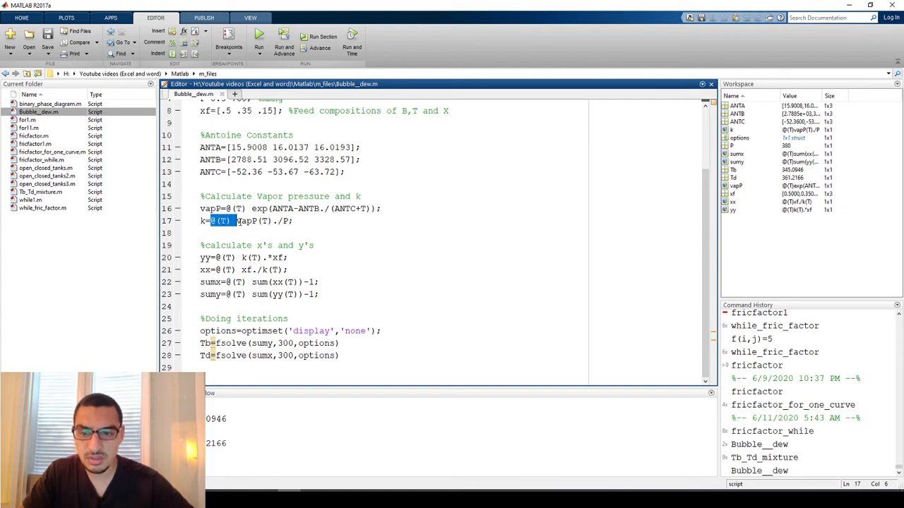
pyautogui.click(226, 220)
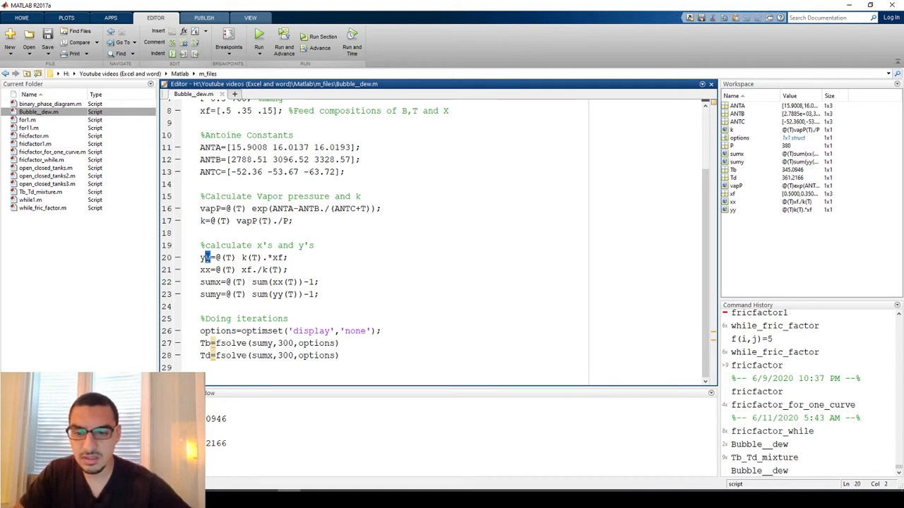
pyautogui.tripleClick(243, 270)
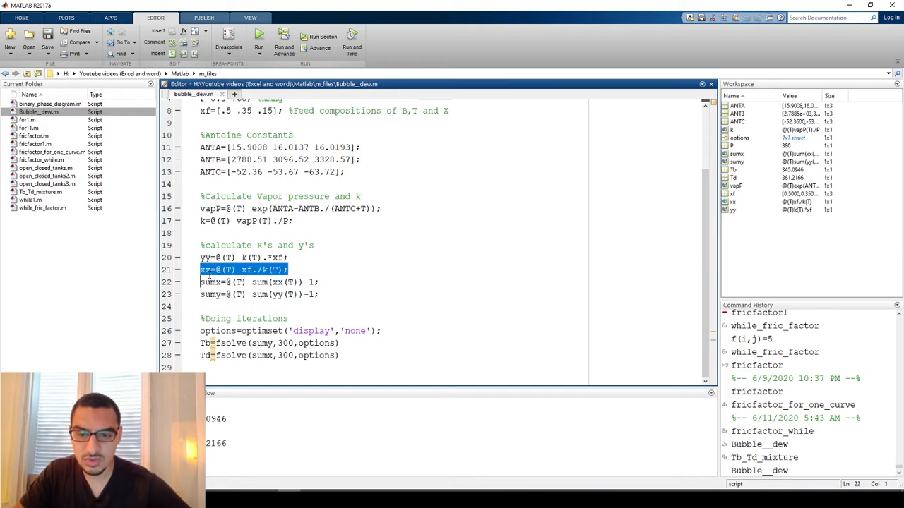
pyautogui.click(210, 282)
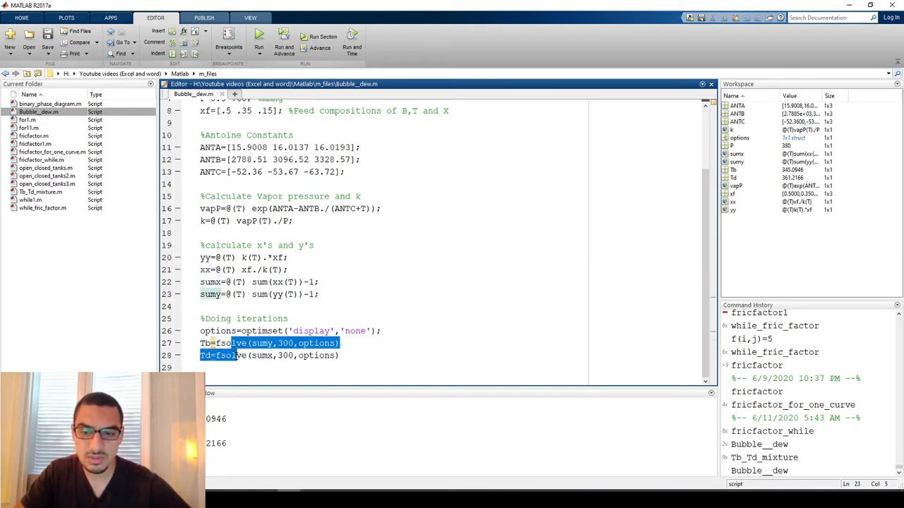
pyautogui.click(240, 356)
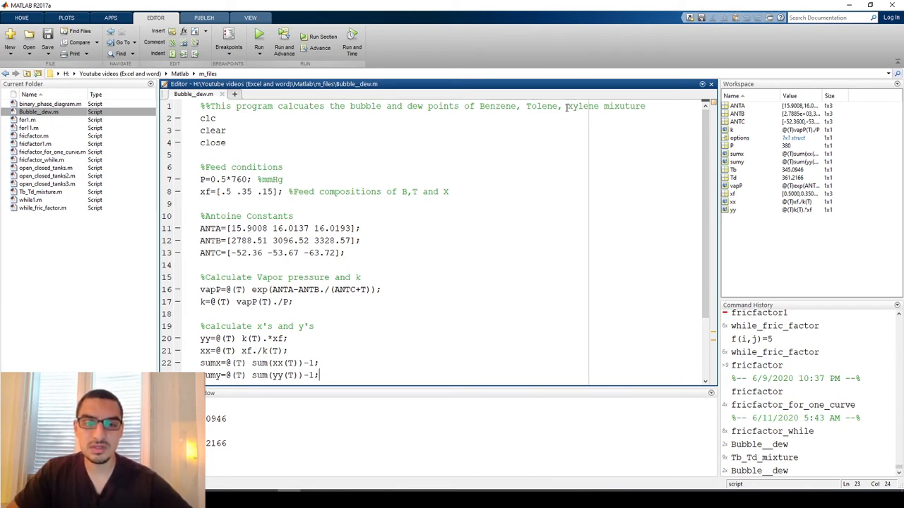
# Step: Save a copy of the script under the new name bubble_dew_forloop.m
pyautogui.doubleClick(541, 106)
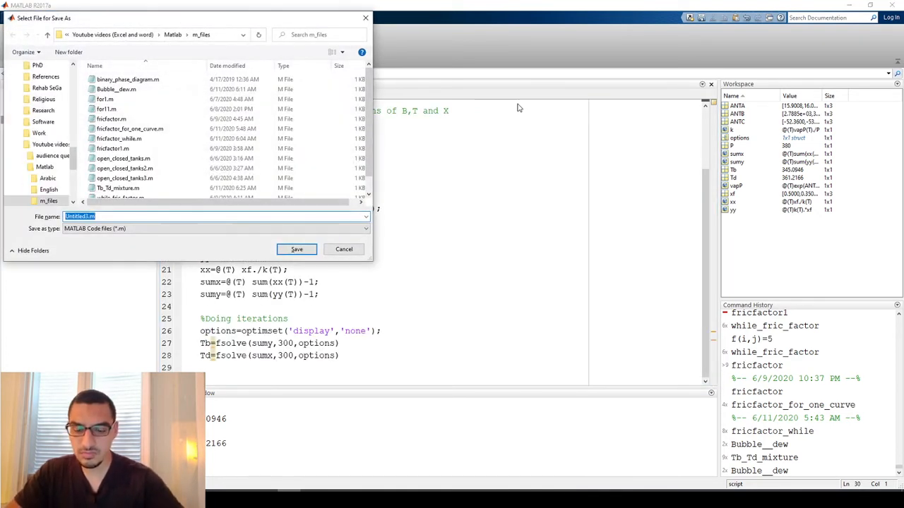
pyautogui.write('bubble_dew_for')
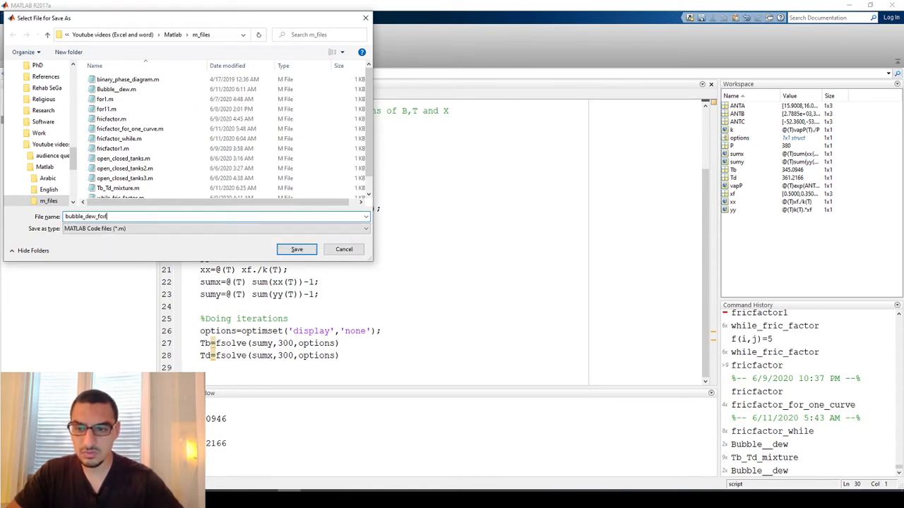
pyautogui.click(296, 248)
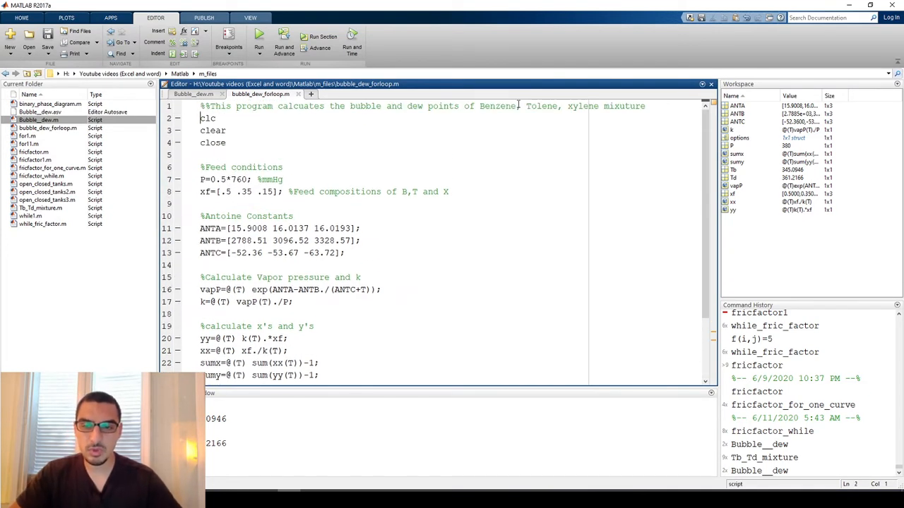
# Step: Retitle the comment to Benzene-xylene, comment out the xf line and remove toluene's Antoine constants
pyautogui.doubleClick(542, 106)
pyautogui.write('-')
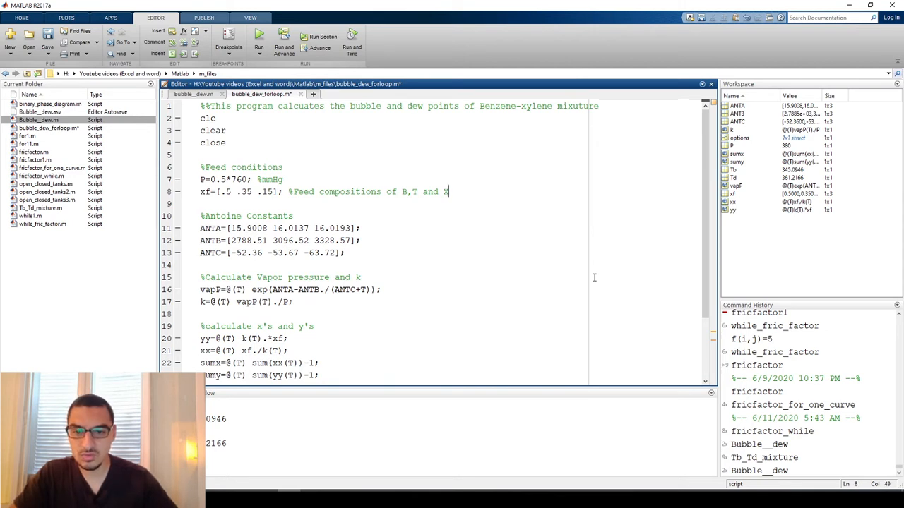
pyautogui.doubleClick(206, 192)
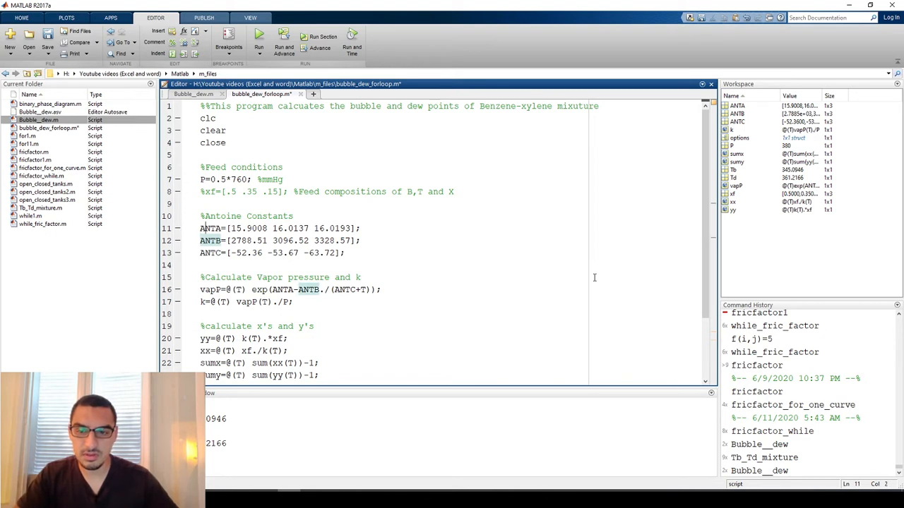
pyautogui.doubleClick(289, 229)
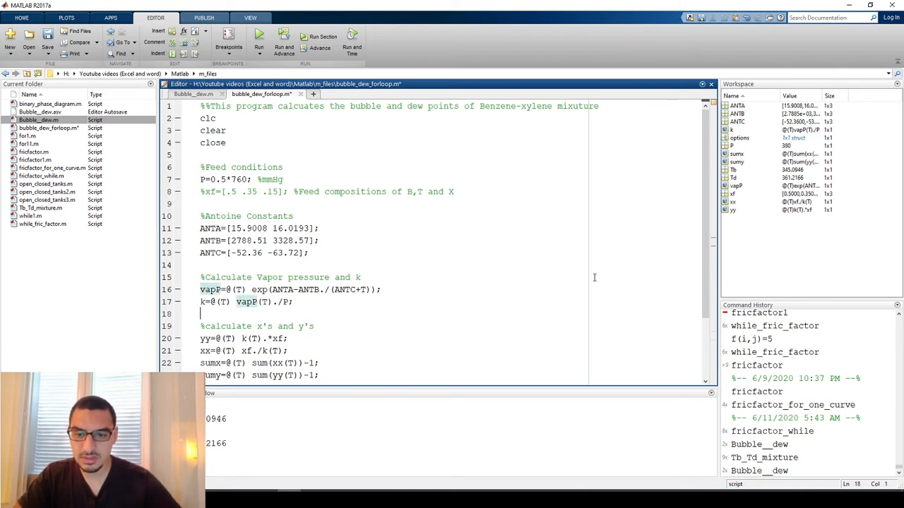
pyautogui.scroll(-3)
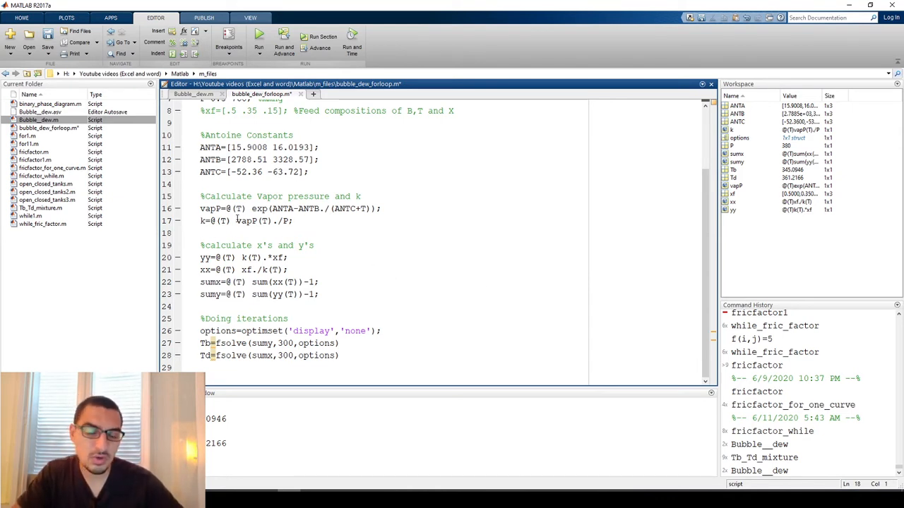
pyautogui.moveTo(201, 209); pyautogui.dragTo(293, 220)
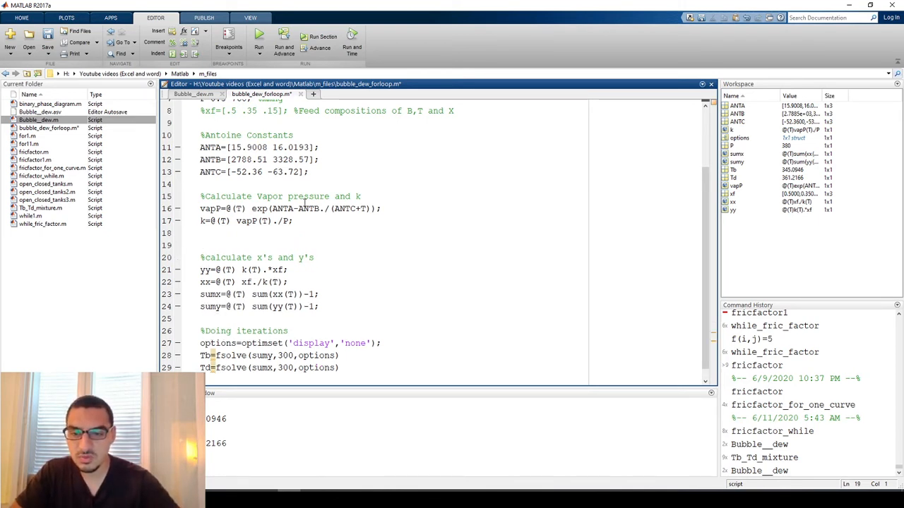
# Step: Wrap the x/y, sum and fsolve lines in for x_ben=0:0.1:1 ... end with indented body
pyautogui.write('for x')
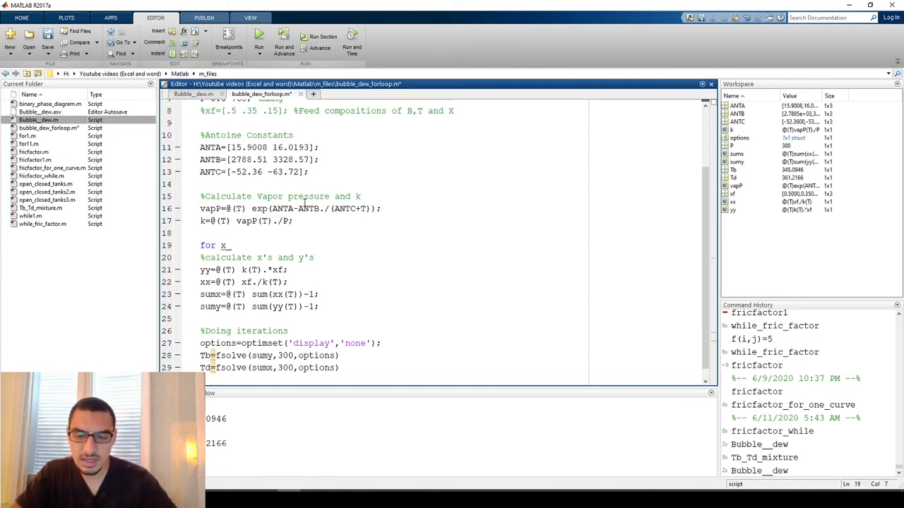
pyautogui.write('b')
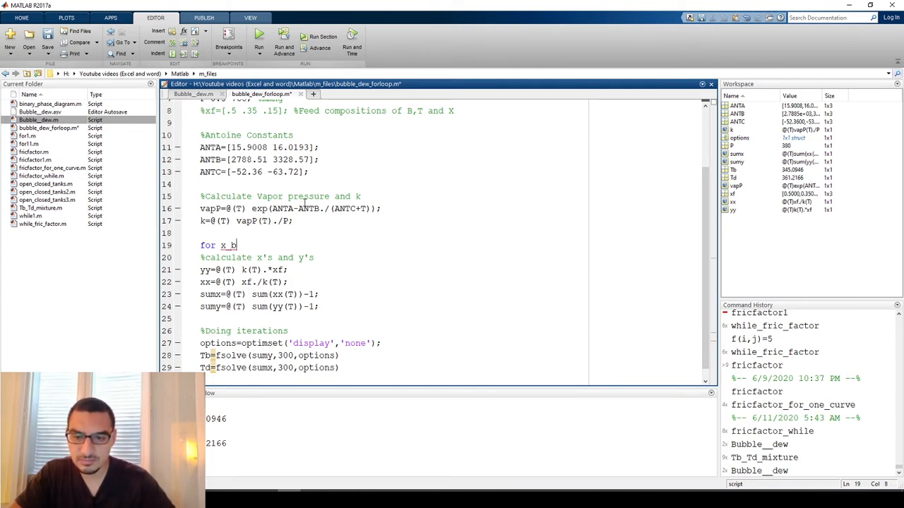
pyautogui.write('en=')
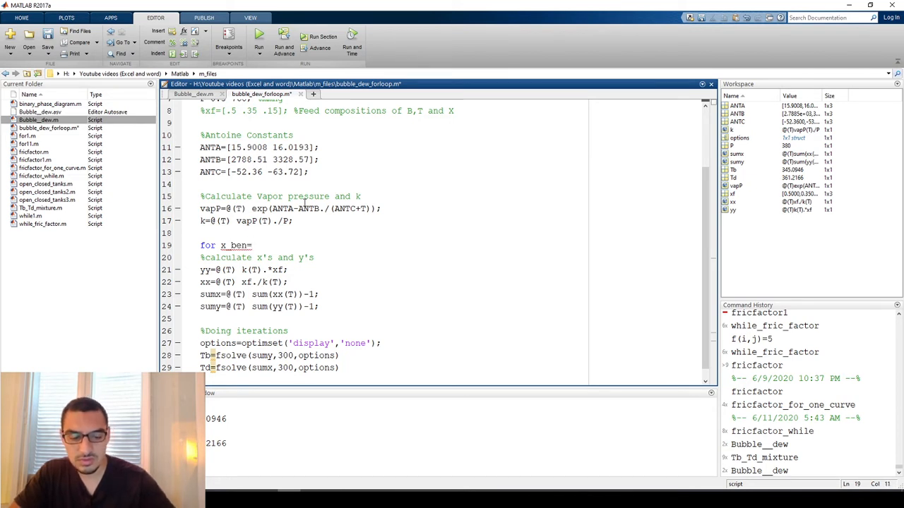
pyautogui.write('0:0.1')
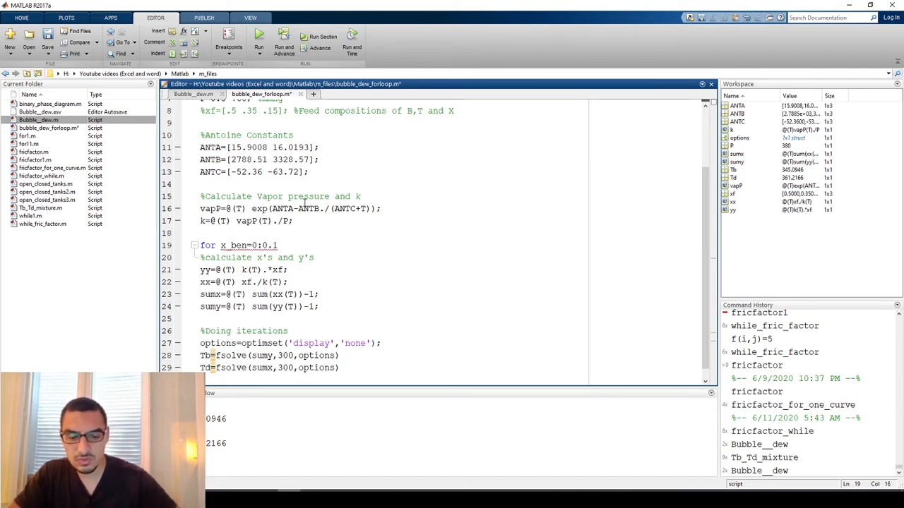
pyautogui.write(':1')
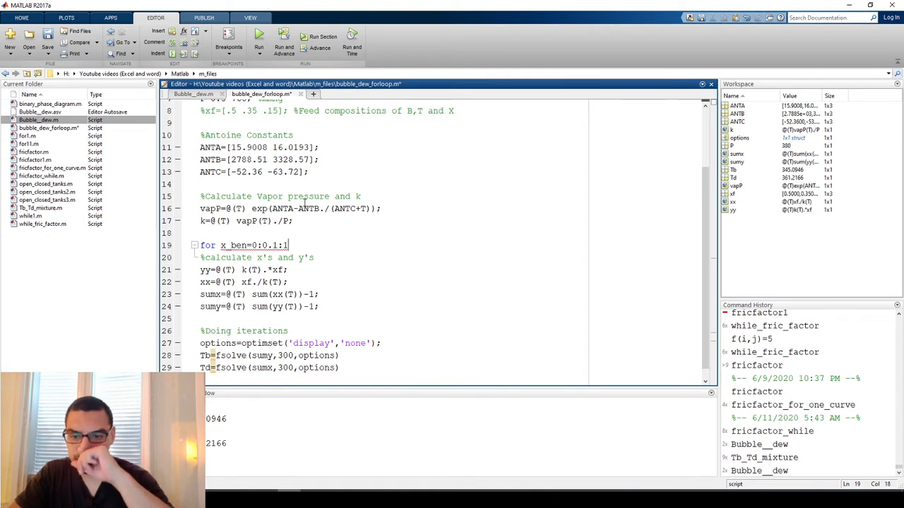
pyautogui.press('BackSpace')
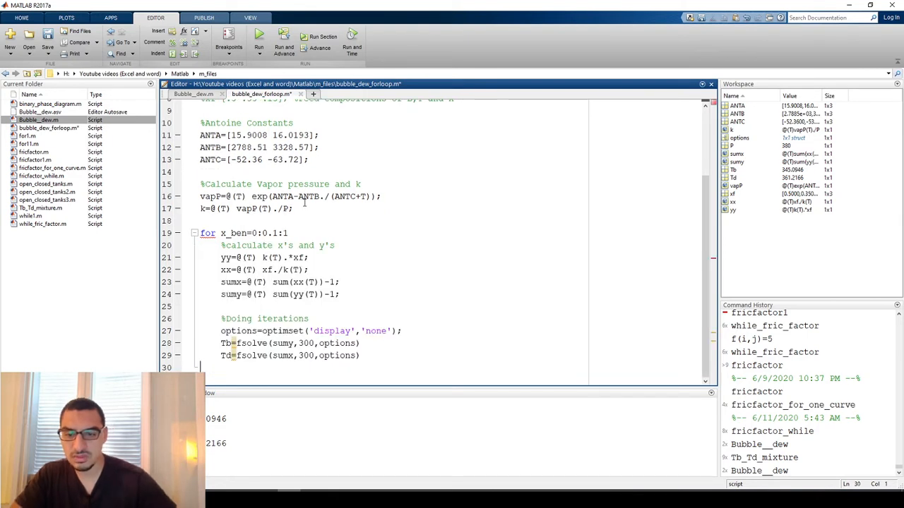
pyautogui.write('nd')
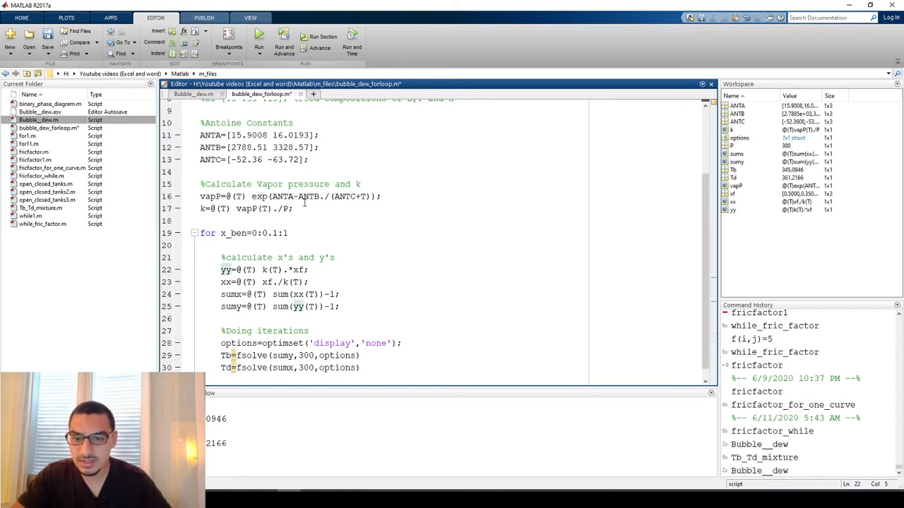
pyautogui.click(221, 257)
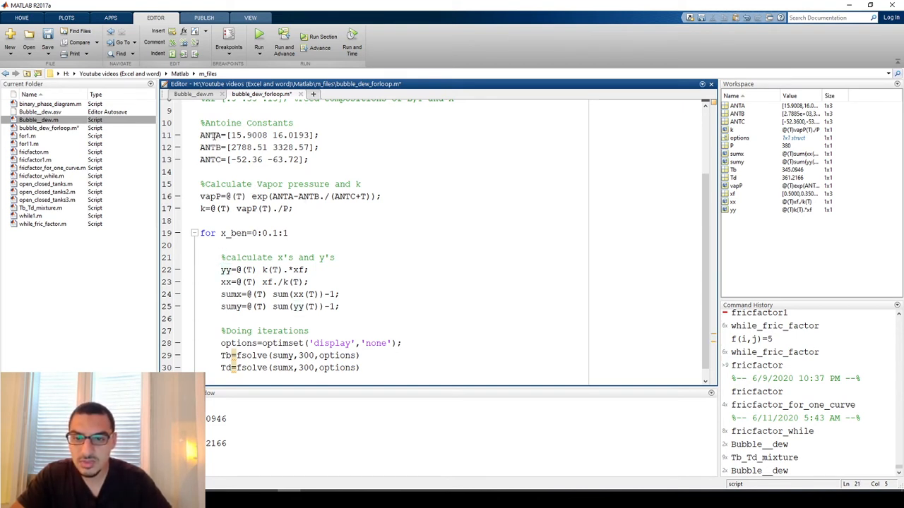
pyautogui.doubleClick(271, 136)
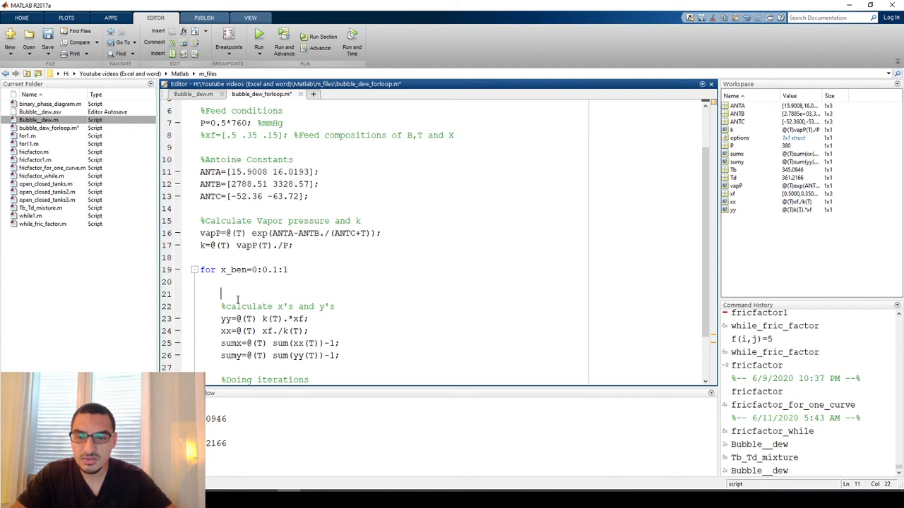
# Step: Set xf=[x_ben 1-x_ben] inside the loop and add an i=1 counter above it
pyautogui.write('x')
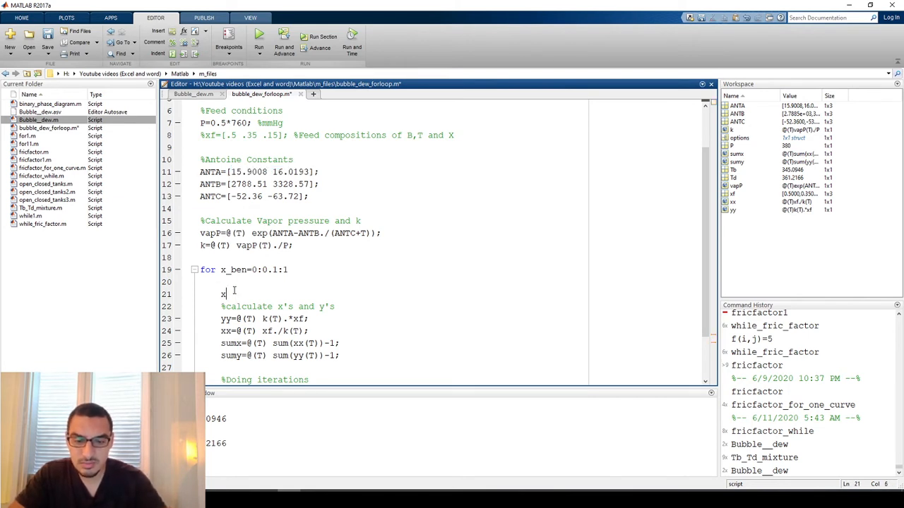
pyautogui.write('=')
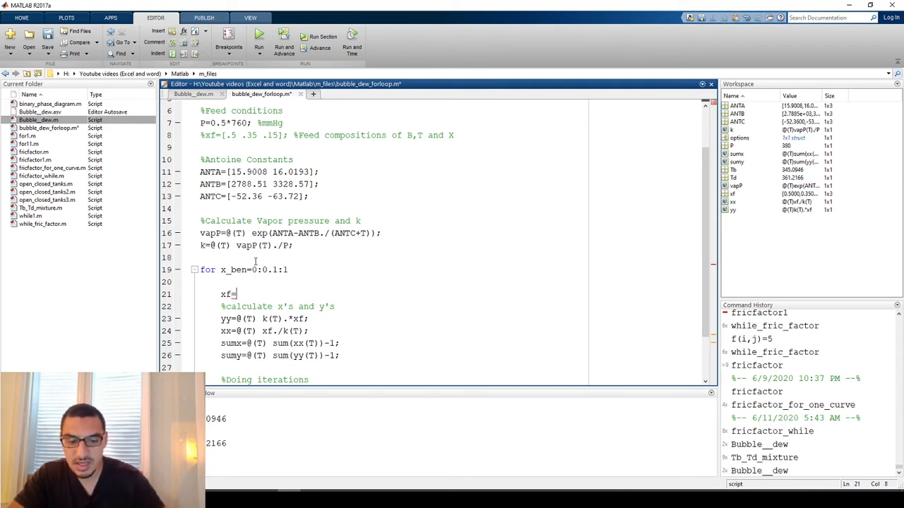
pyautogui.write('[x]')
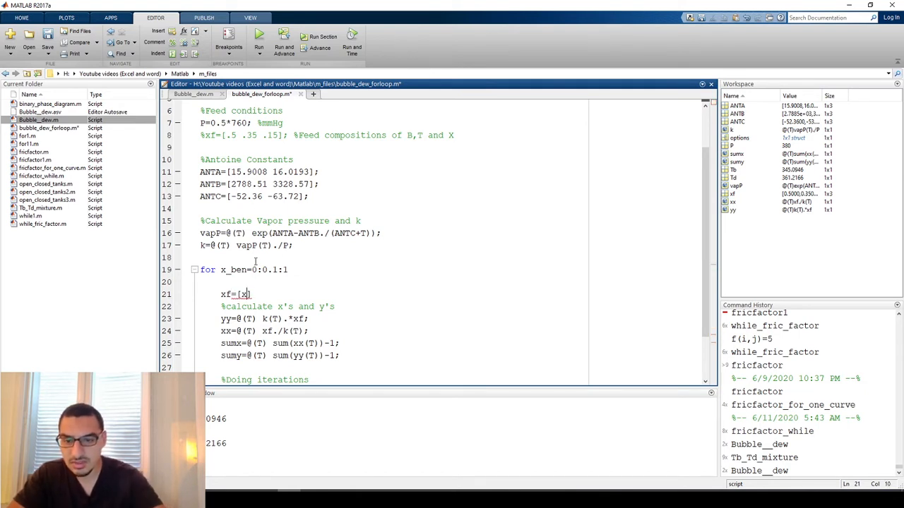
pyautogui.write('_ben')
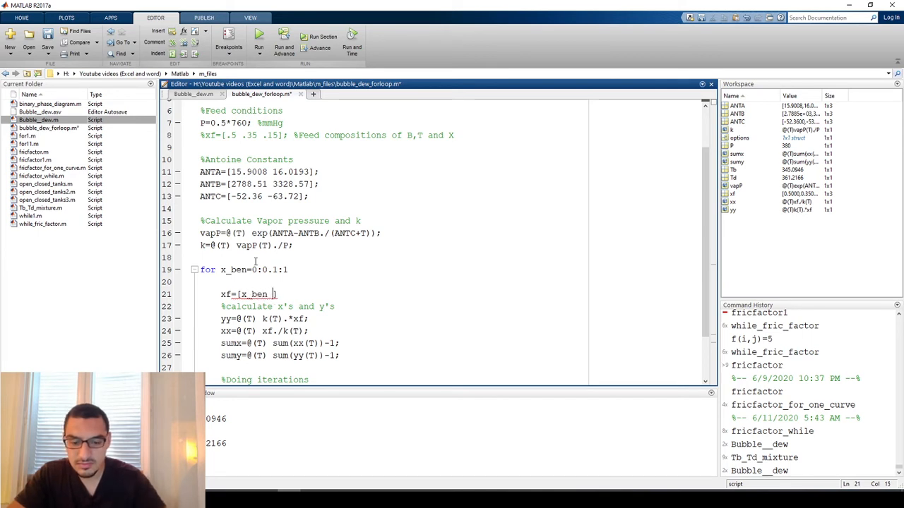
pyautogui.write('1-x_ben')
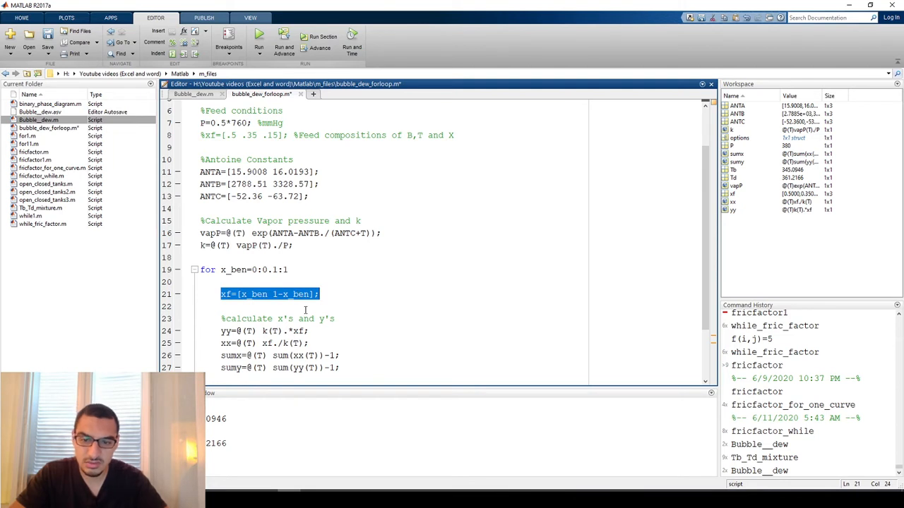
pyautogui.scroll(-3)
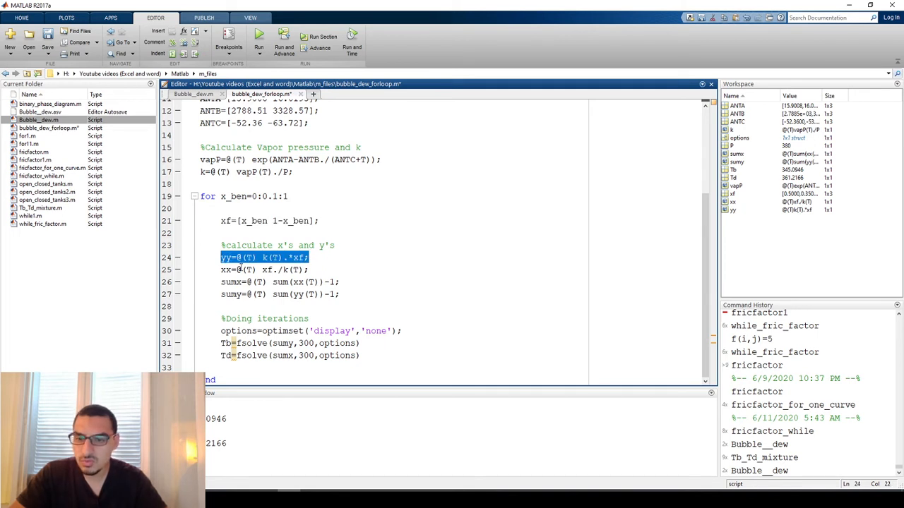
pyautogui.click(240, 270)
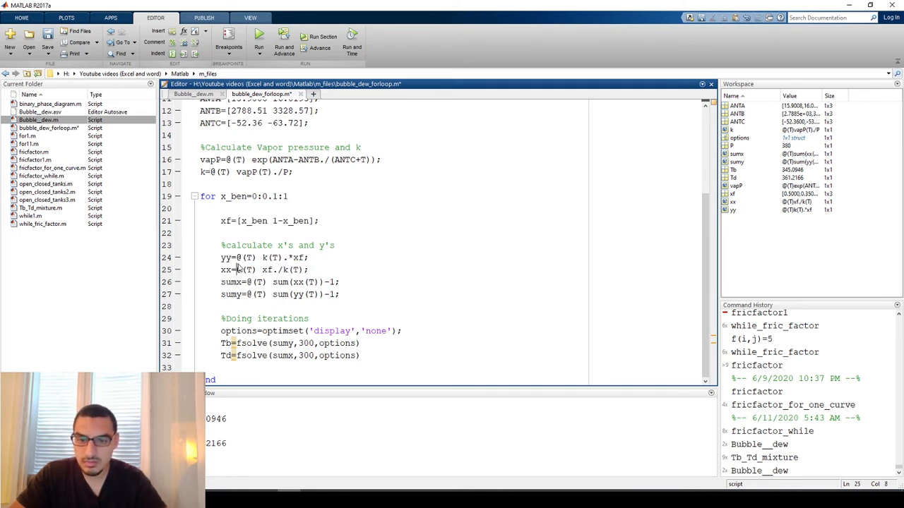
pyautogui.doubleClick(232, 295)
pyautogui.write('i=1;')
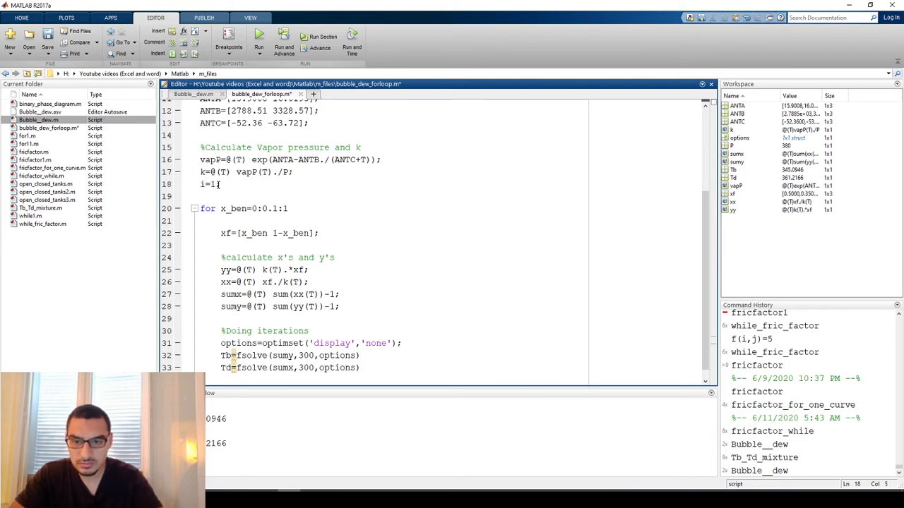
# Step: Index the results as Tb(i) and Td(i) and add the i=i+1 counter increment
pyautogui.click(233, 356)
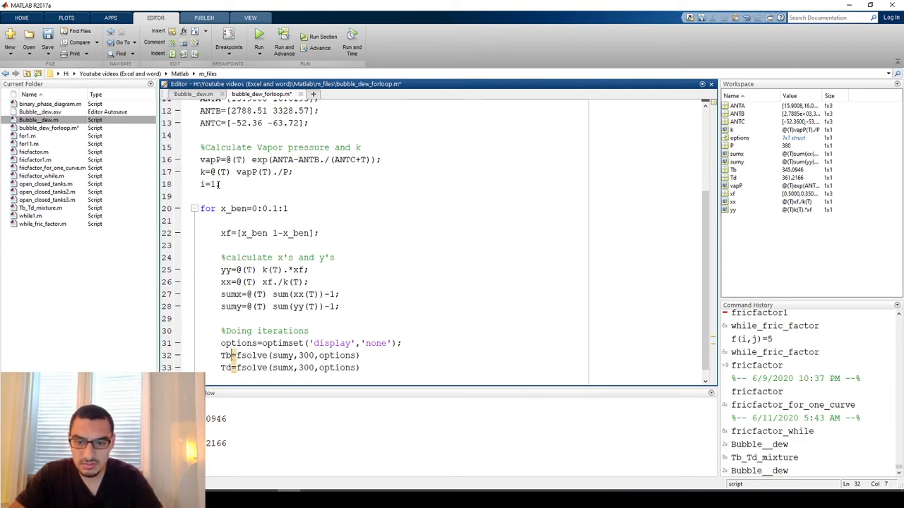
pyautogui.write('(1)')
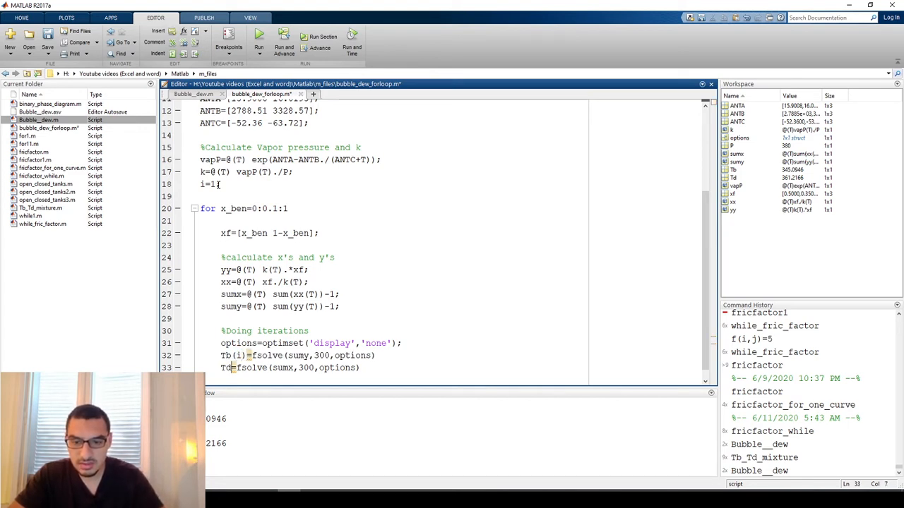
pyautogui.write('(i)')
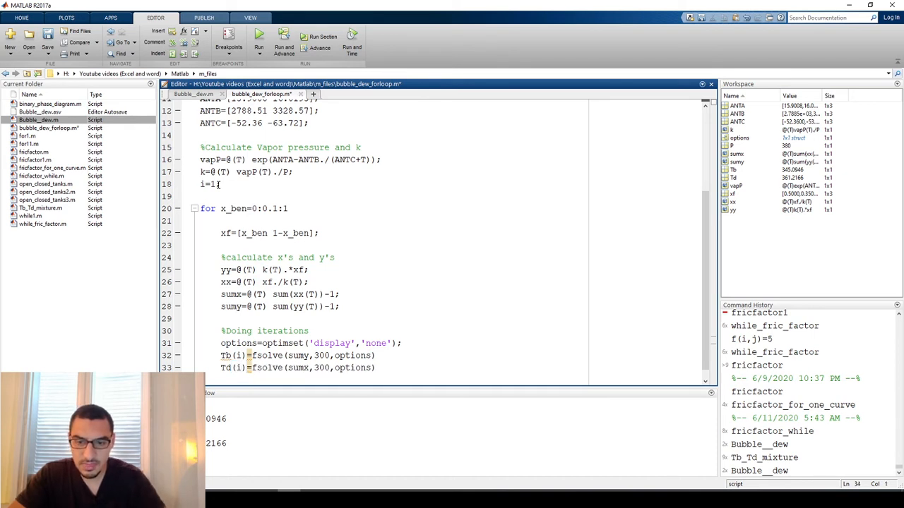
pyautogui.write('i')
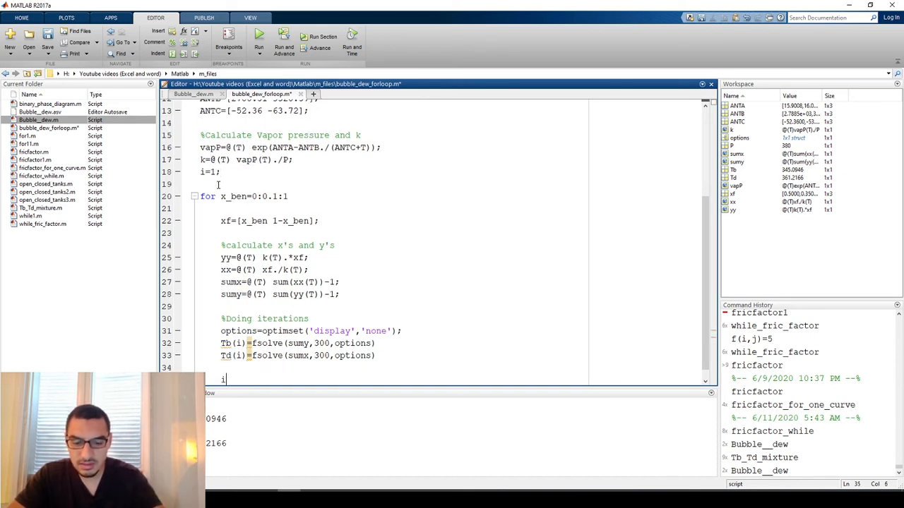
pyautogui.write('=i+1;')
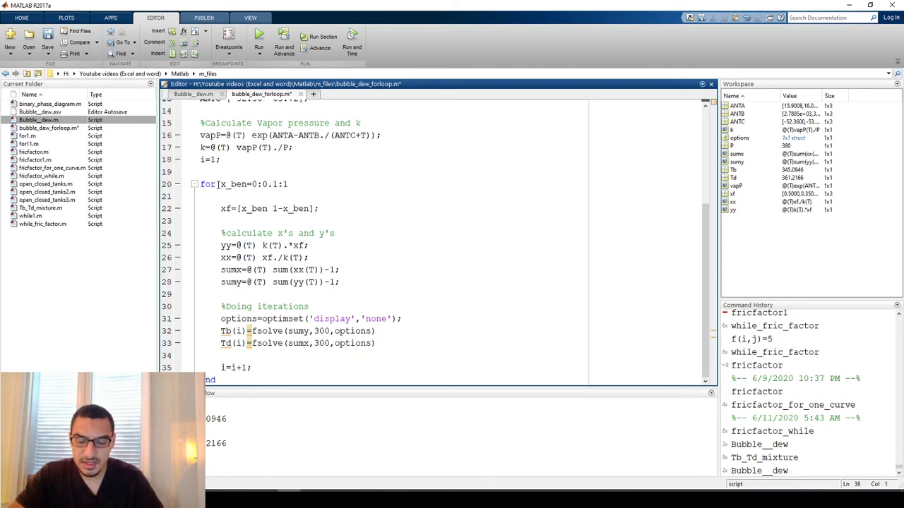
pyautogui.scroll(-3)
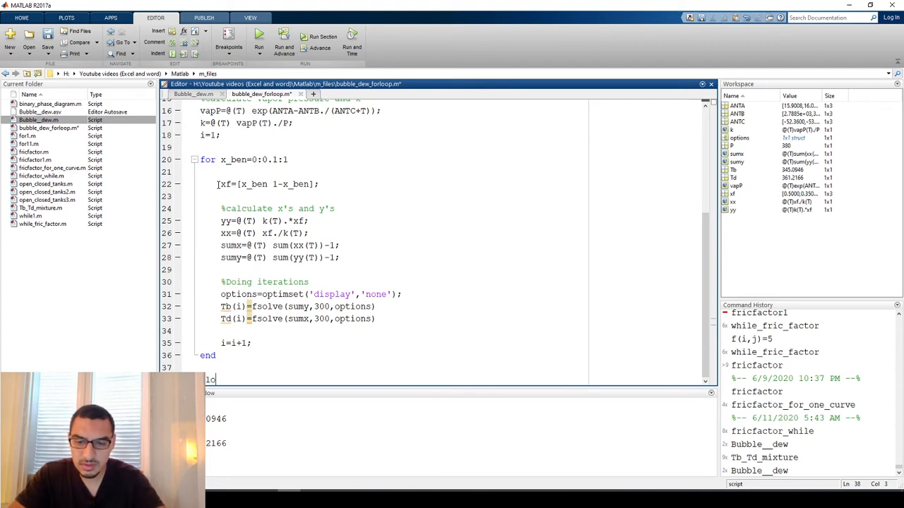
# Step: Add x_plot(i)=x_ben and plot(x_plot,Tb,'-r',x_plot,Td,'-b','linewidth',1.2), then run the script
pyautogui.write('plot(')
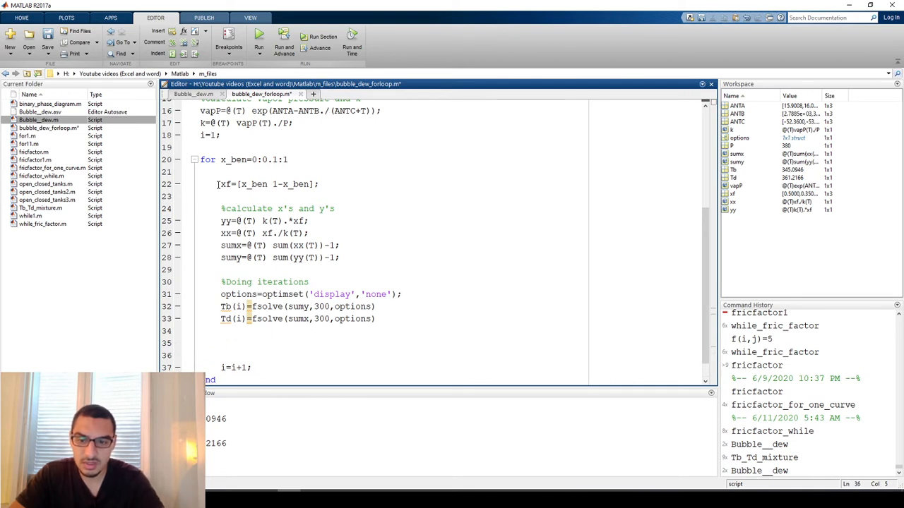
pyautogui.write('x')
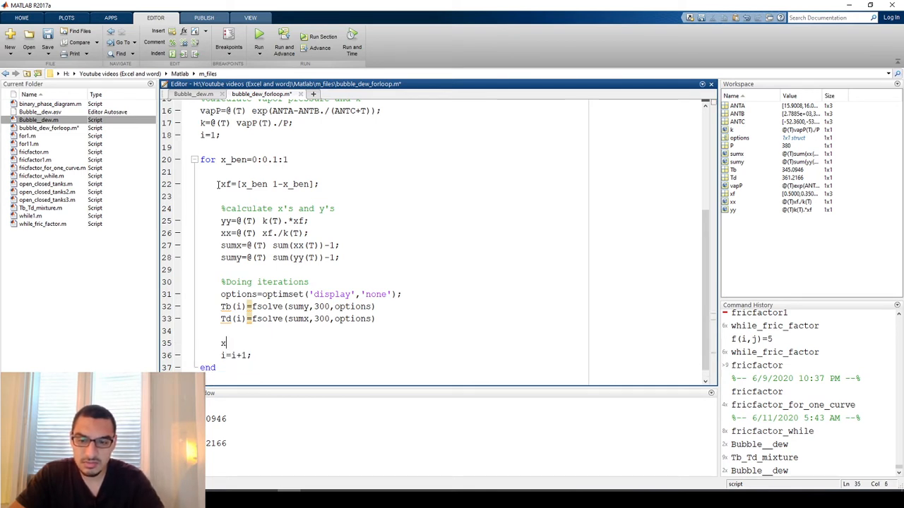
pyautogui.write('_plot (')
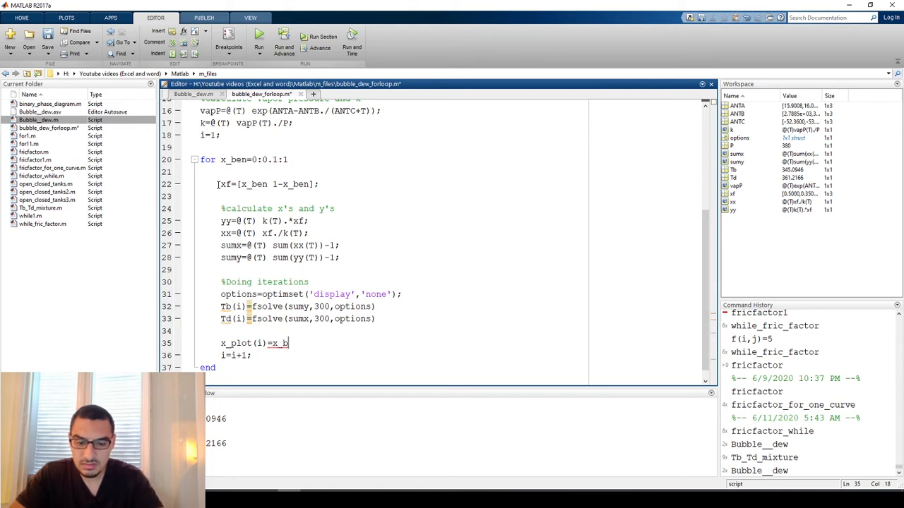
pyautogui.write('en;')
pyautogui.write('plot(')
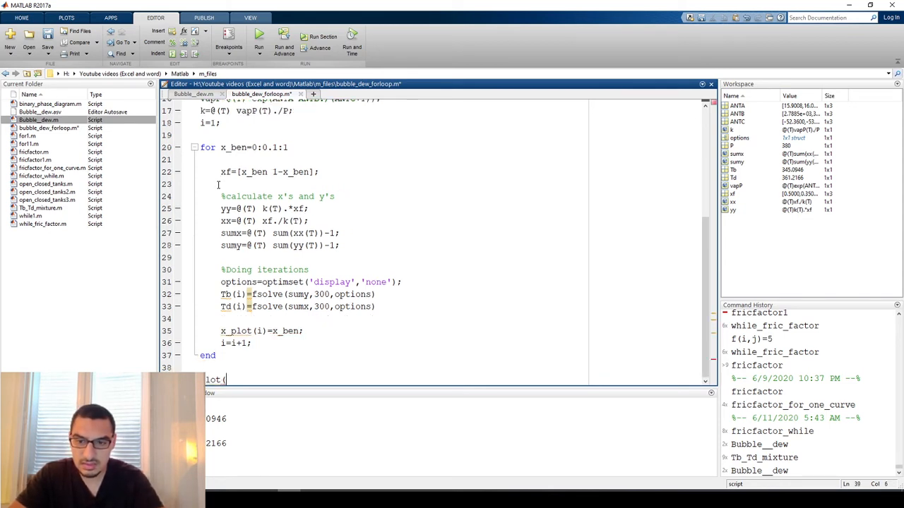
pyautogui.write('x')
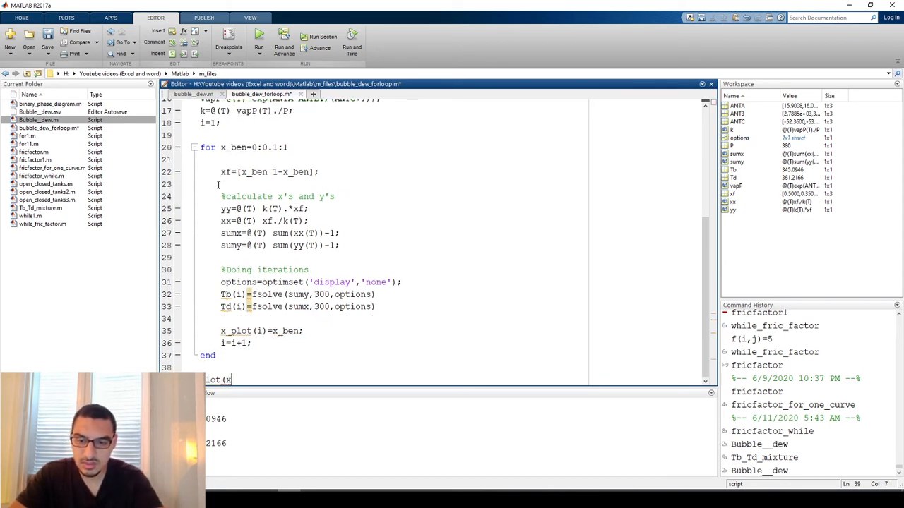
pyautogui.write('plot,')
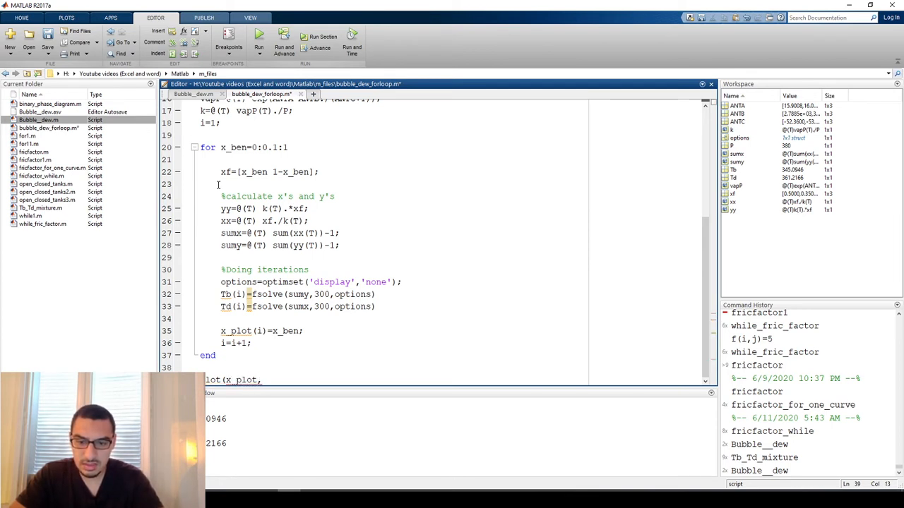
pyautogui.write("Tb,'")
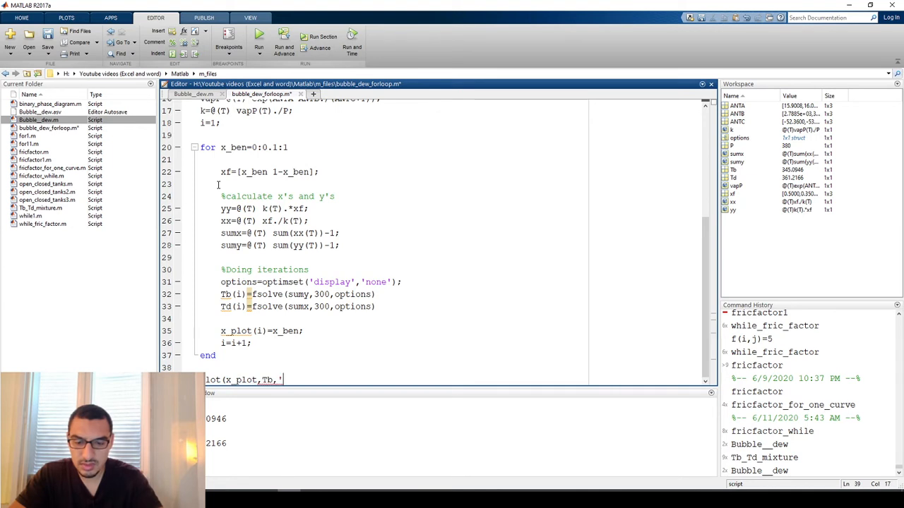
pyautogui.write('-r')
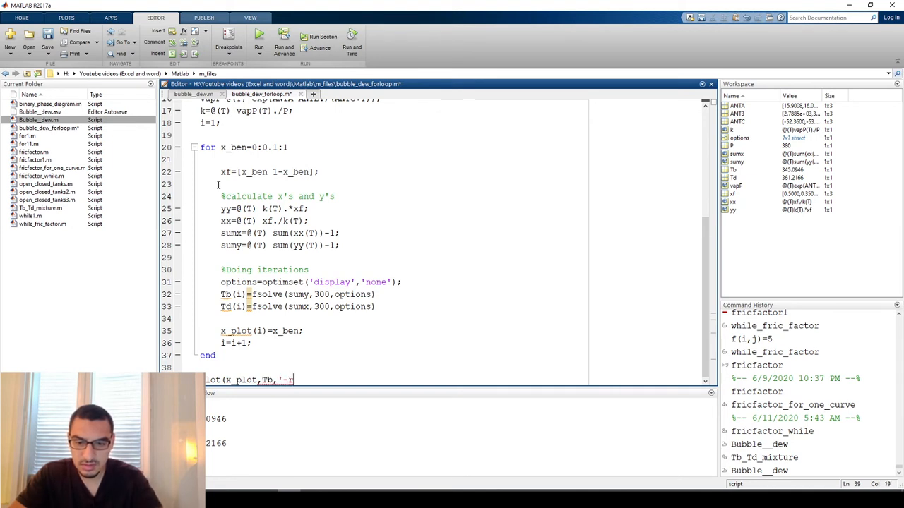
pyautogui.write("'")
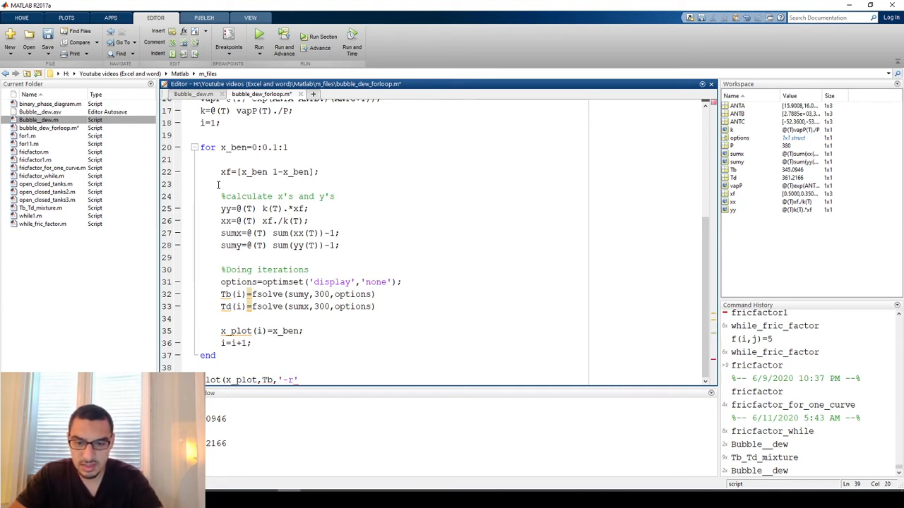
pyautogui.write(',x')
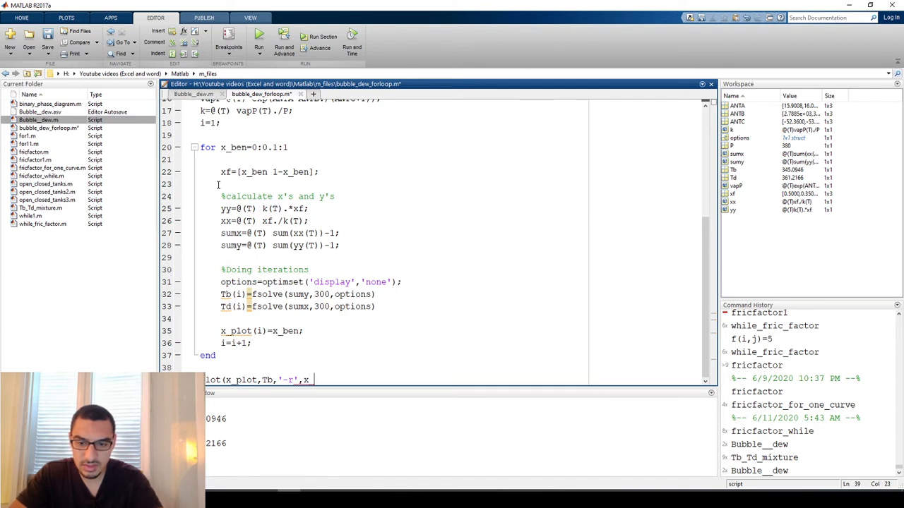
pyautogui.write("_plot,Td,'")
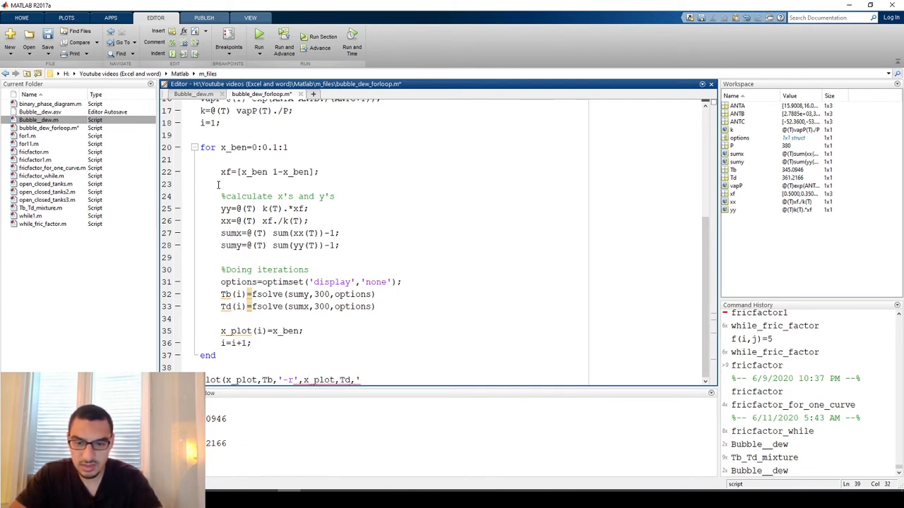
pyautogui.write('-b')
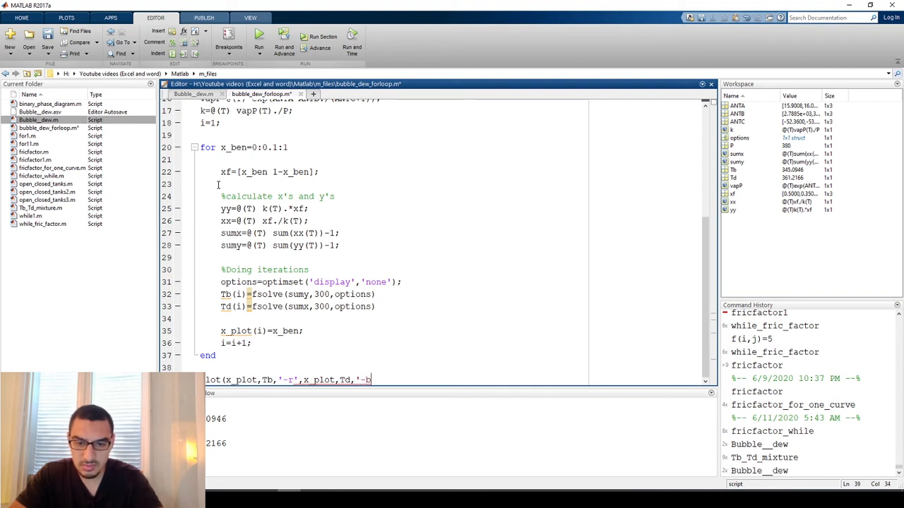
pyautogui.write("',")
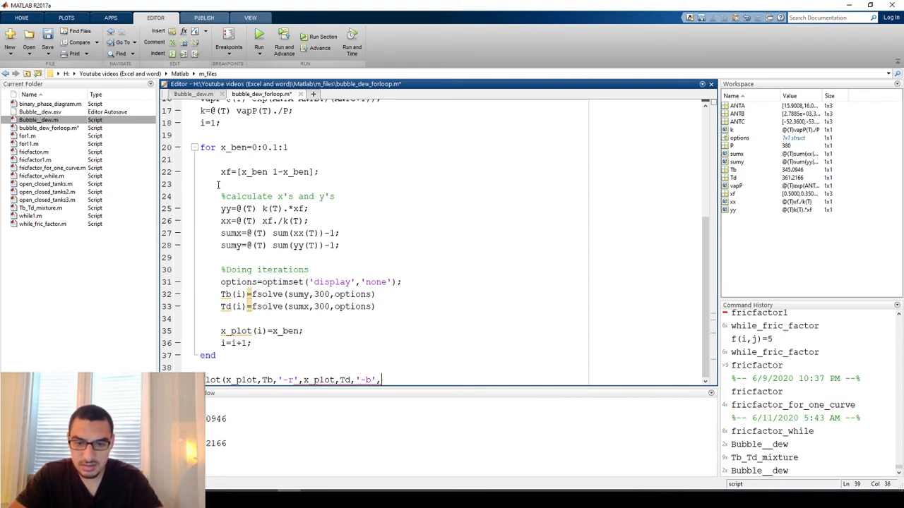
pyautogui.write("'linewidth'")
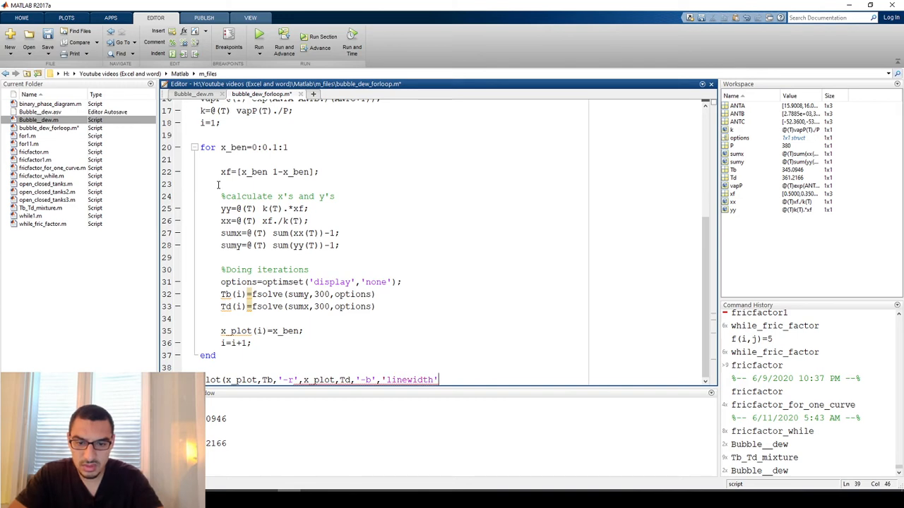
pyautogui.write('1.2')
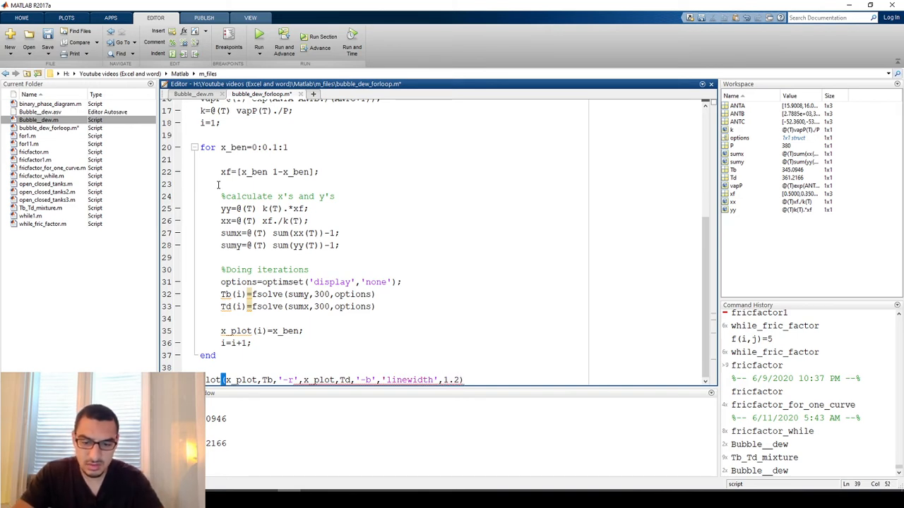
pyautogui.click(258, 42)
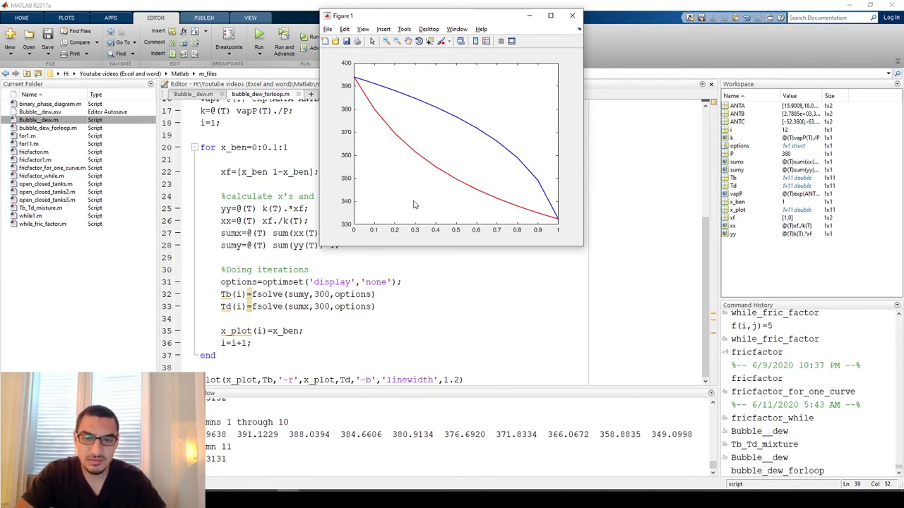
pyautogui.moveTo(408, 106)
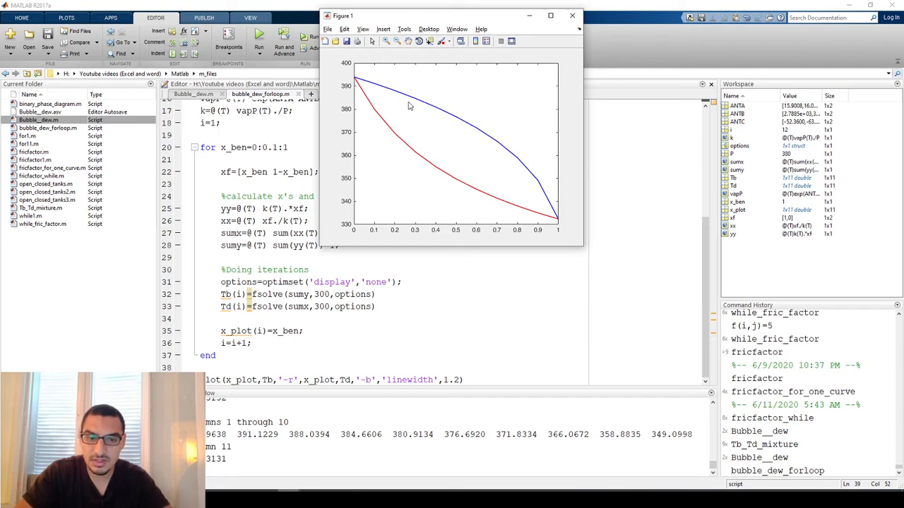
pyautogui.moveTo(384, 261)
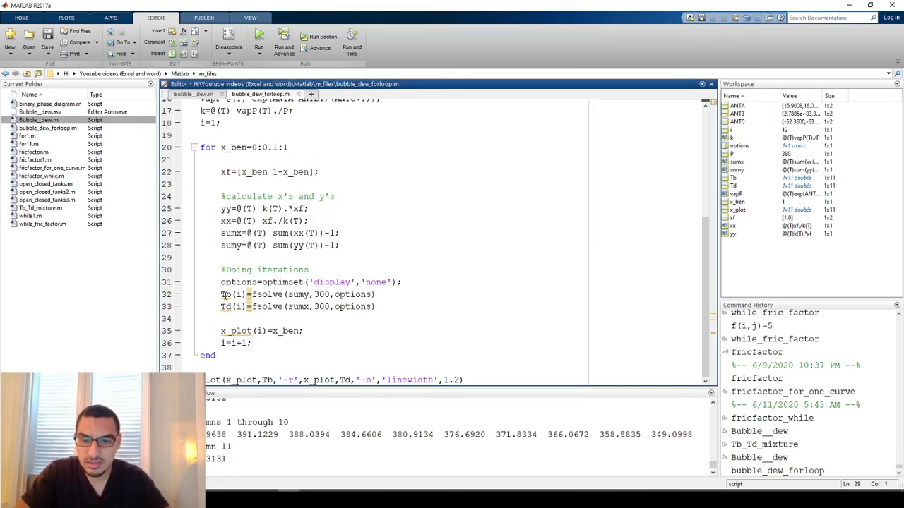
# Step: End both fsolve lines with semicolons so temperatures are no longer printed
pyautogui.moveTo(220, 295); pyautogui.dragTo(379, 307)
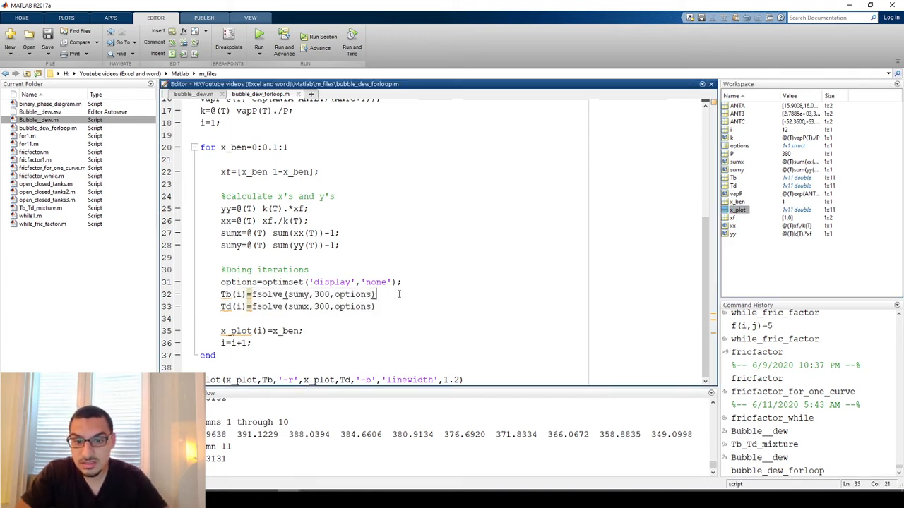
pyautogui.write(';')
pyautogui.click(301, 307)
pyautogui.write(';')
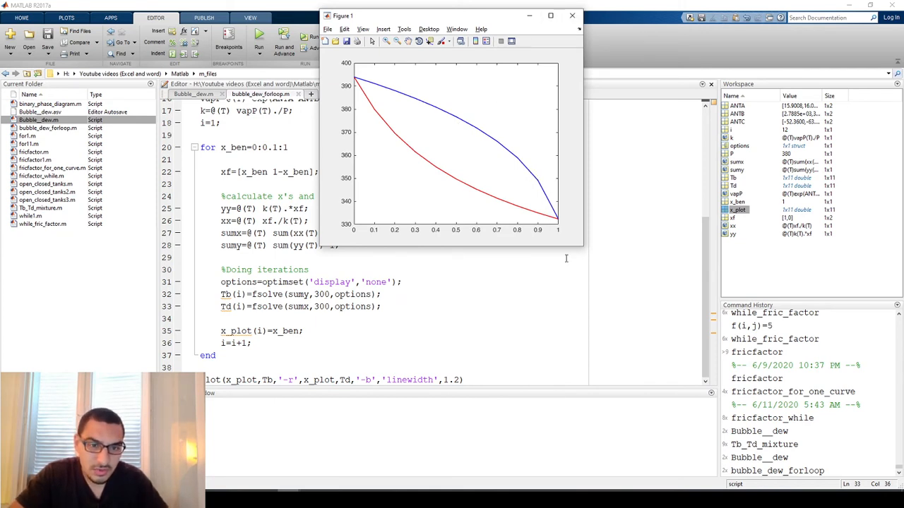
# Step: Close Figure 1, refine the loop step to 0.01, rerun for smoother curves and close the figure
pyautogui.click(570, 14)
pyautogui.write('05')
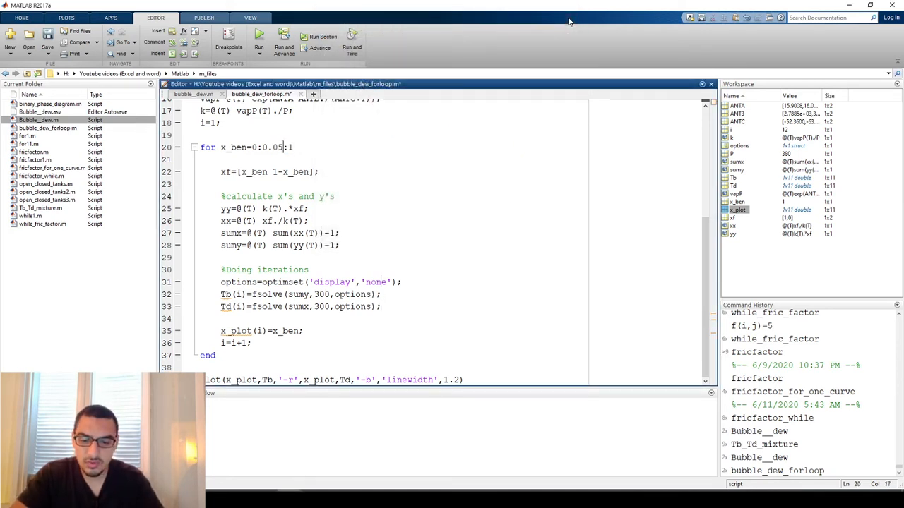
pyautogui.click(258, 37)
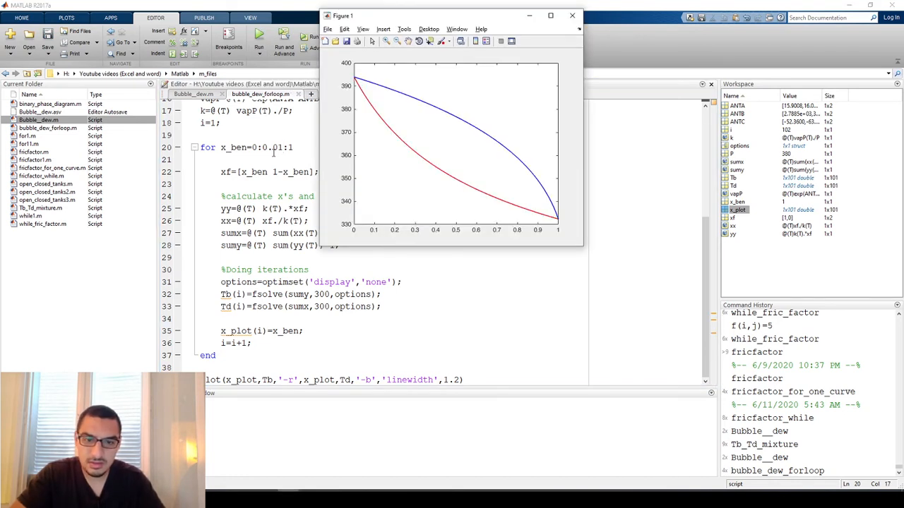
pyautogui.moveTo(415, 119)
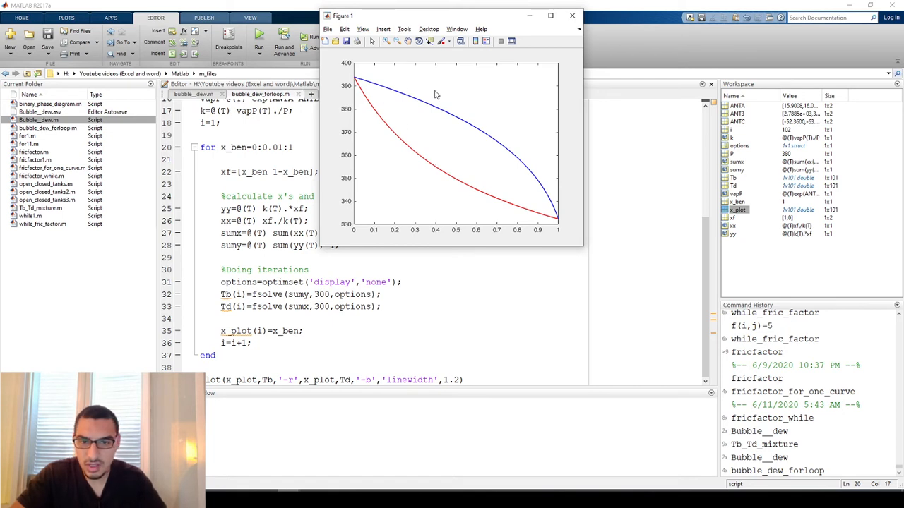
pyautogui.moveTo(418, 87)
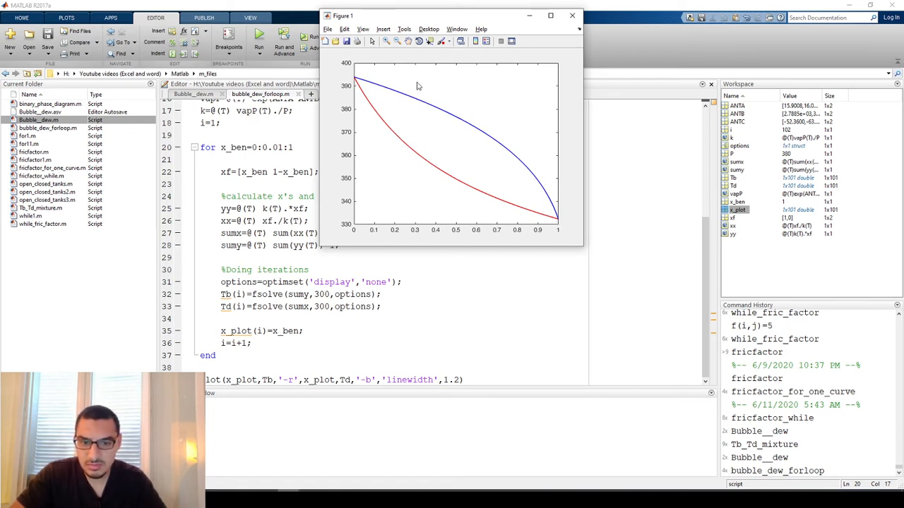
pyautogui.moveTo(554, 76)
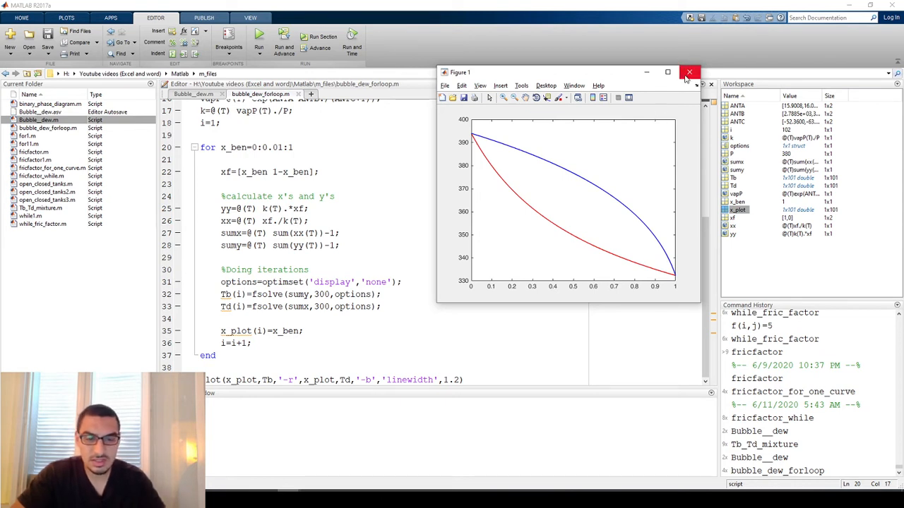
pyautogui.moveTo(689, 73)
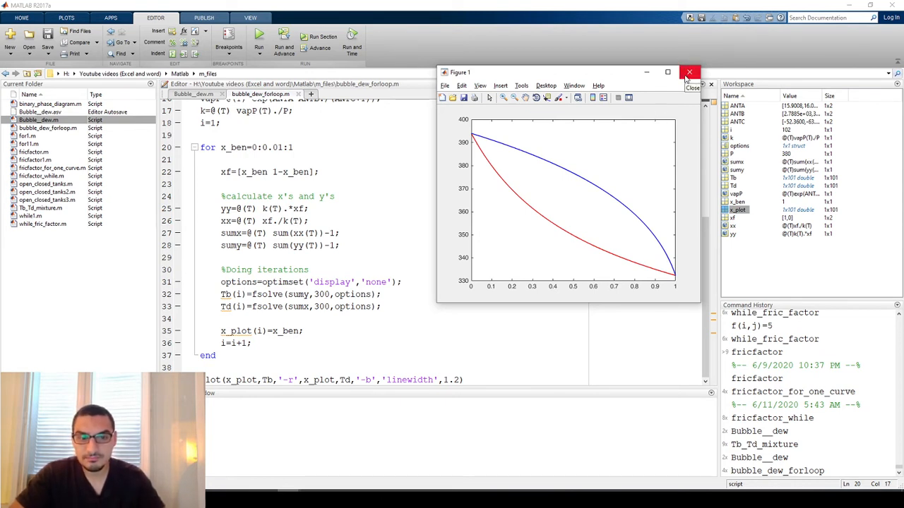
pyautogui.click(689, 72)
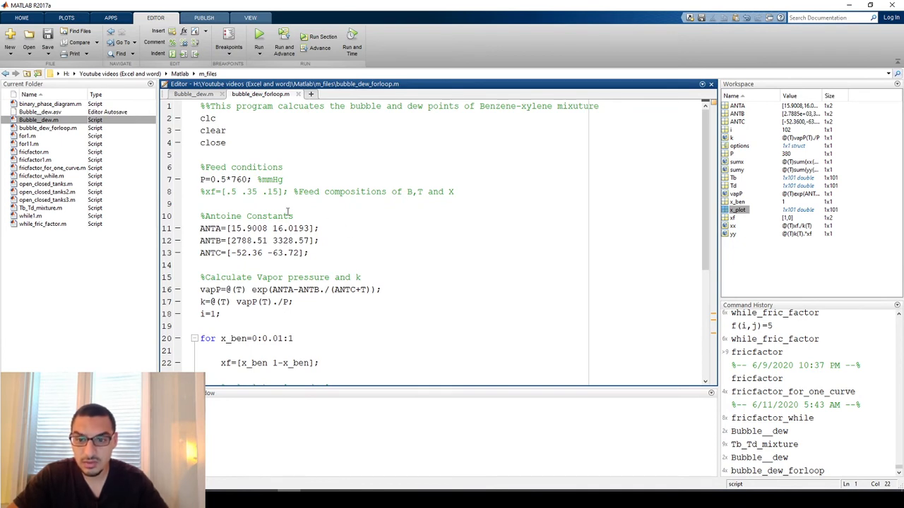
# Step: Start a new untitled script holding a copy of the for-loop bubble and dew code
pyautogui.click(39, 112)
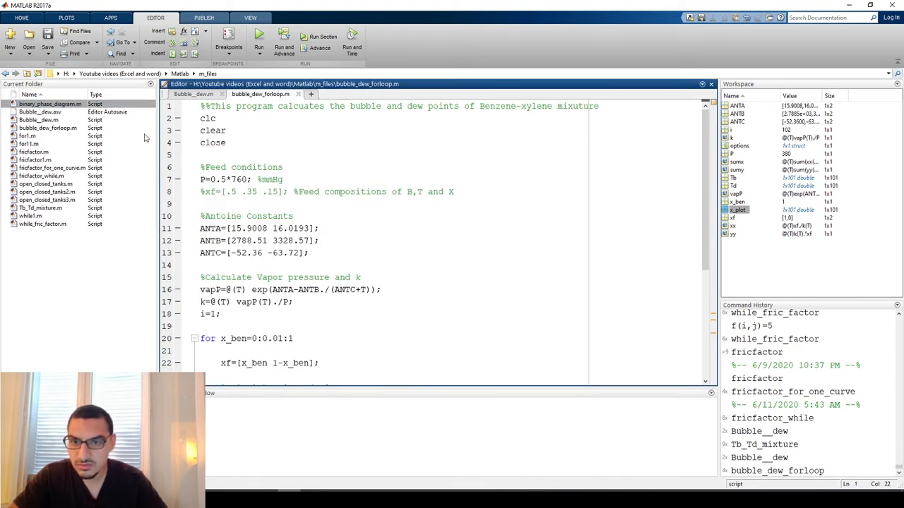
pyautogui.click(193, 93)
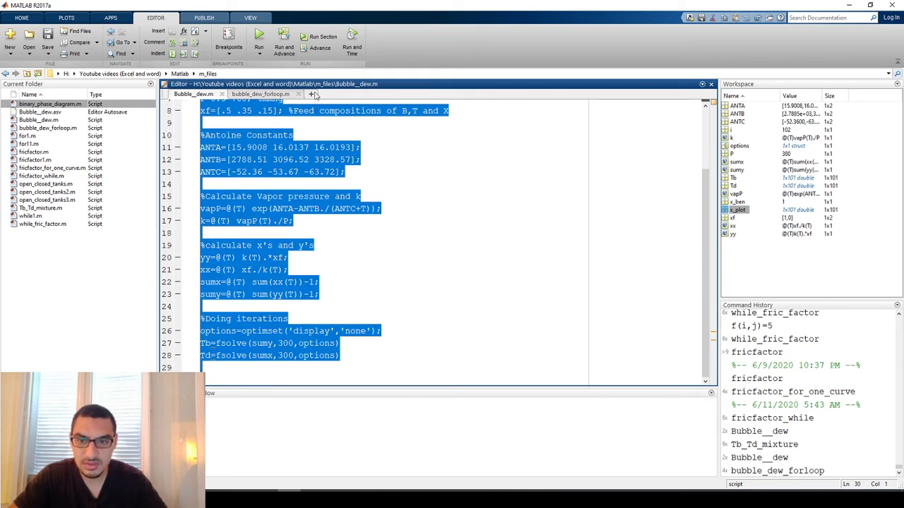
pyautogui.click(355, 93)
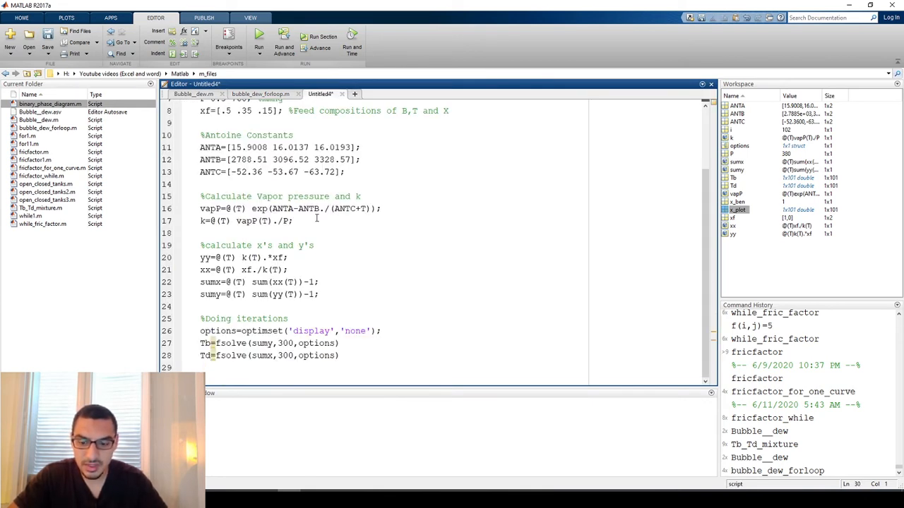
# Step: Save the new script as bubble_dew_whileloop.m
pyautogui.write('bub')
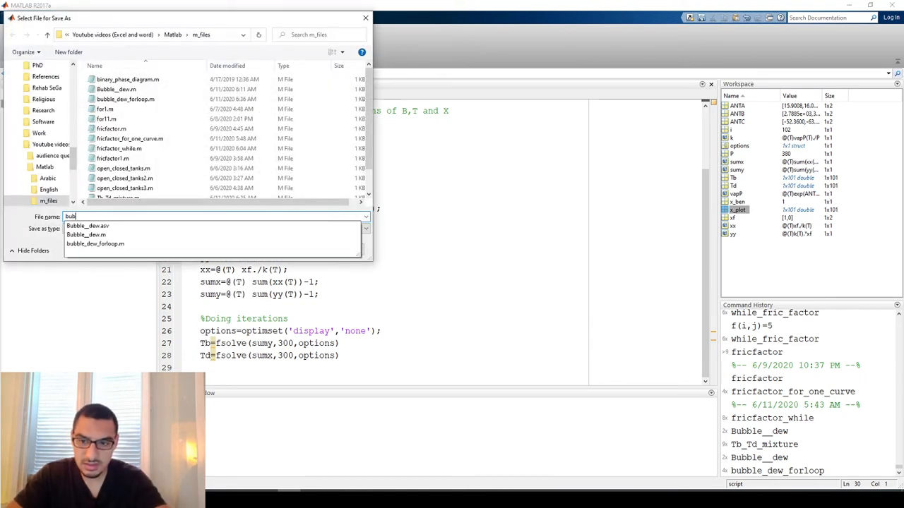
pyautogui.click(96, 243)
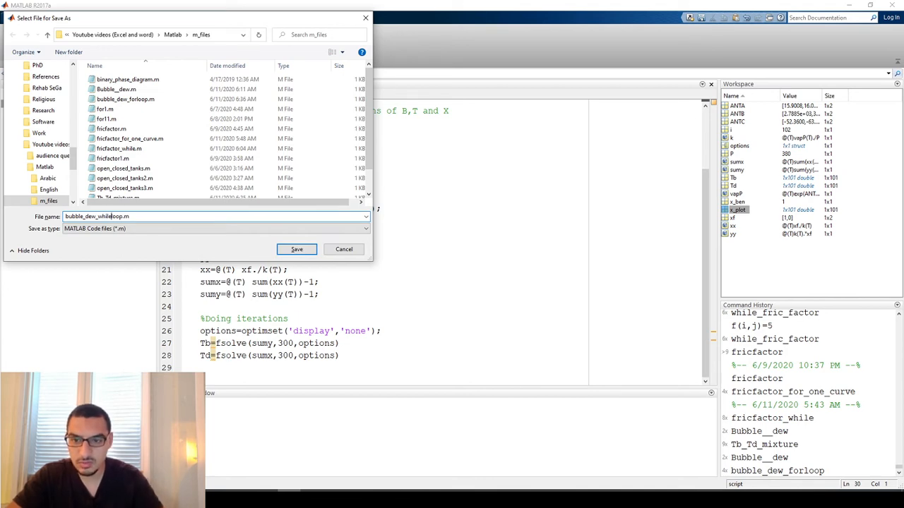
pyautogui.click(297, 248)
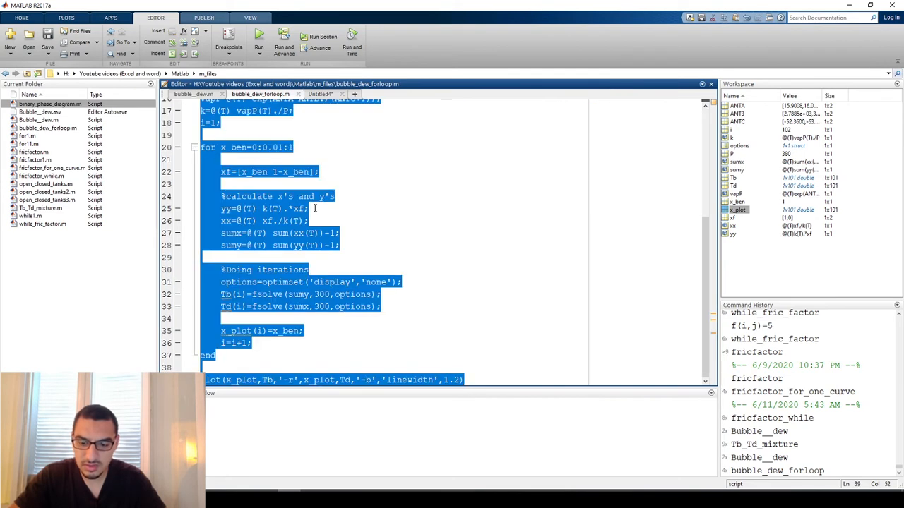
pyautogui.click(321, 93)
pyautogui.write('bubble_dew_whileloop.m')
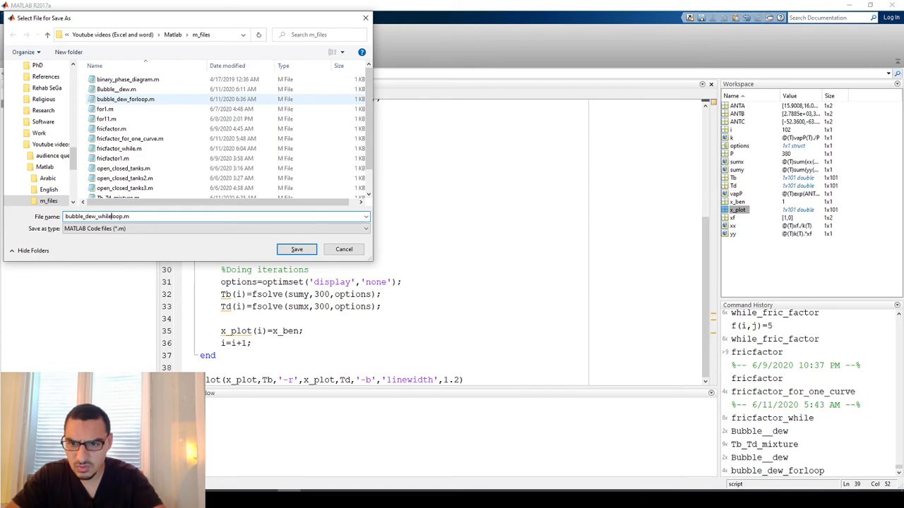
pyautogui.click(297, 248)
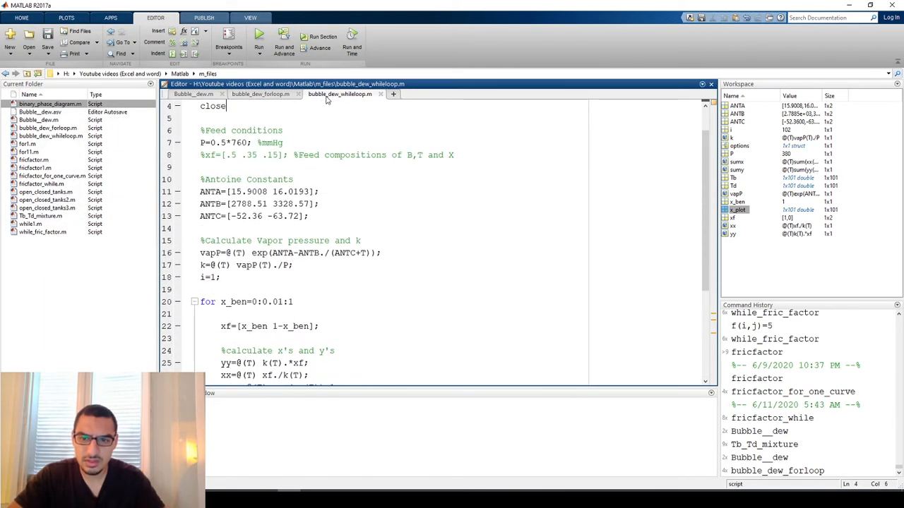
# Step: Initialize x_ben=0; and change the loop header to while x_ben<1
pyautogui.click(201, 303)
pyautogui.write('while')
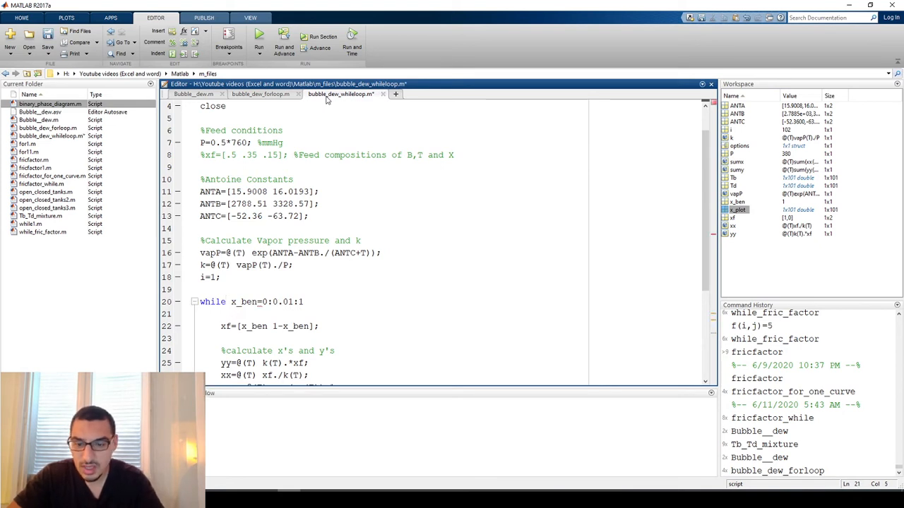
pyautogui.write('x')
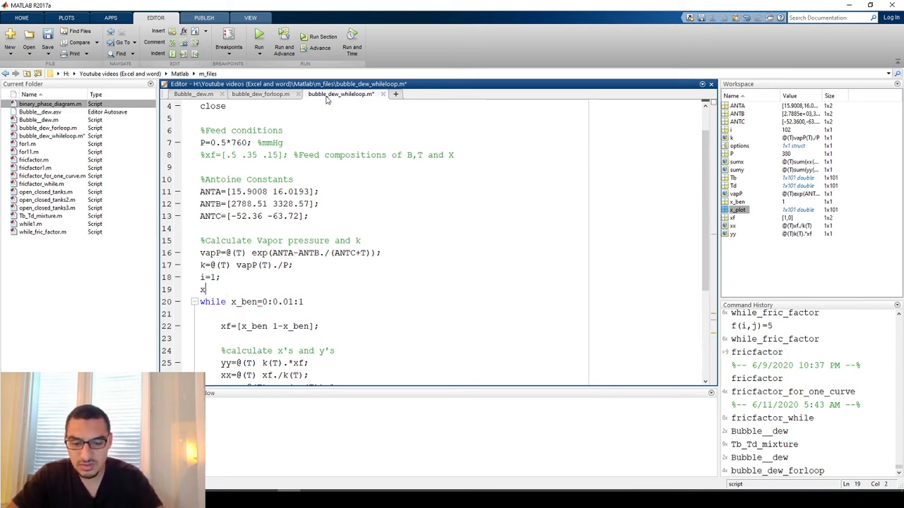
pyautogui.write('_ben=')
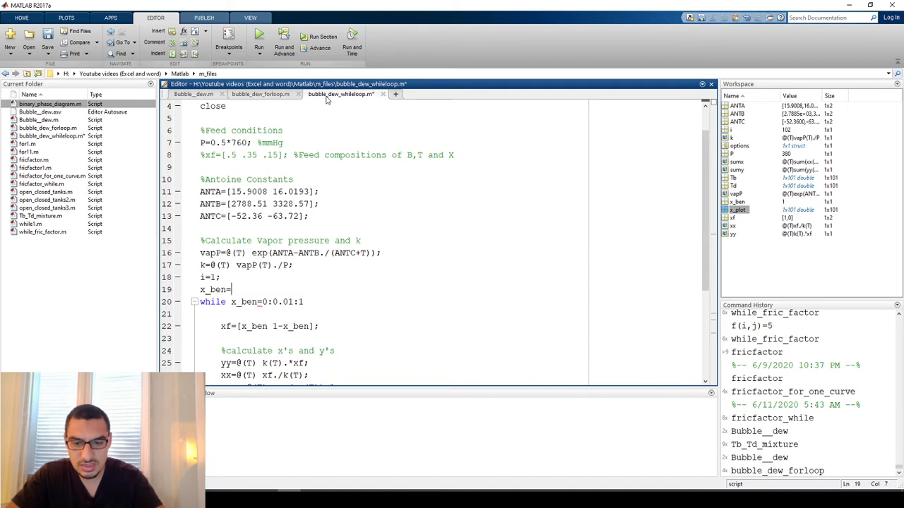
pyautogui.write('0;')
pyautogui.click(252, 302)
pyautogui.write(',')
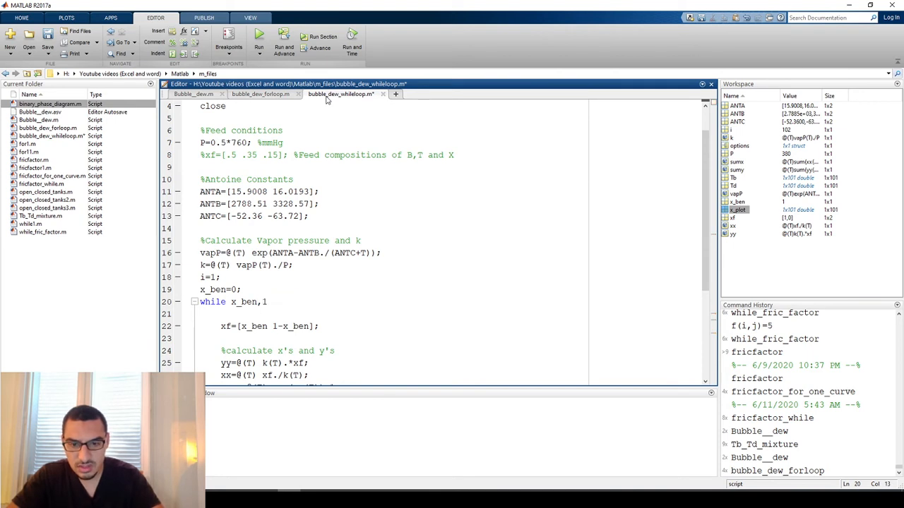
pyautogui.write('<')
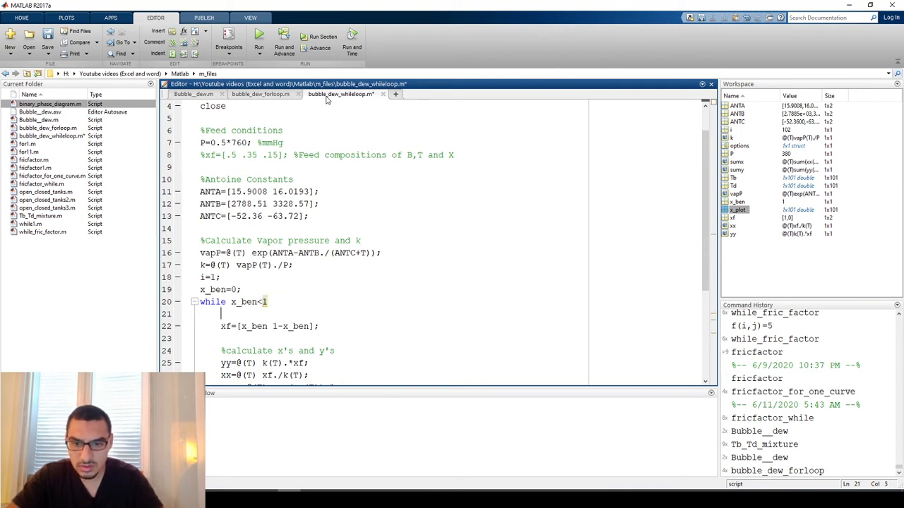
pyautogui.scroll(-3)
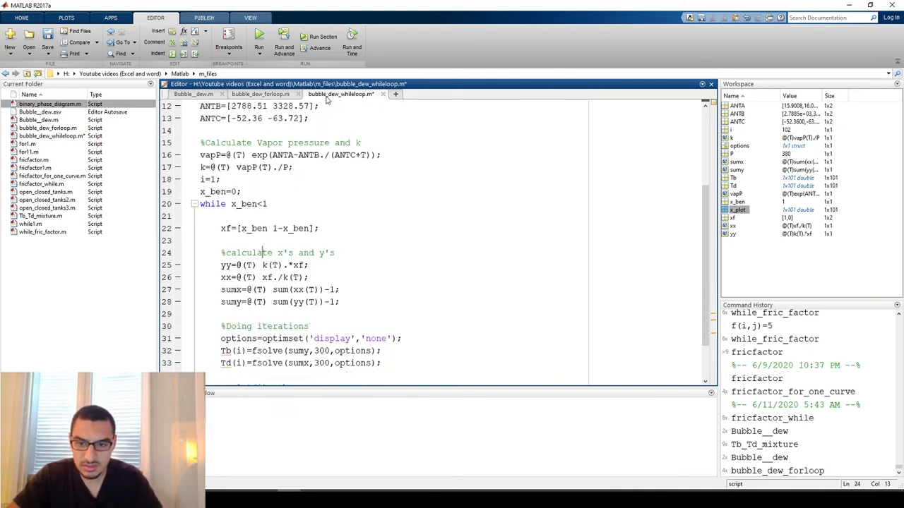
pyautogui.scroll(-3)
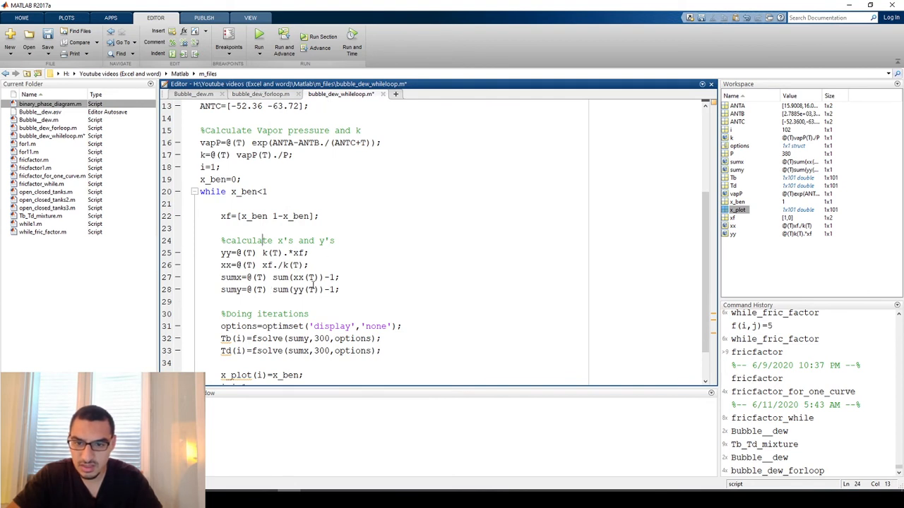
pyautogui.scroll(-3)
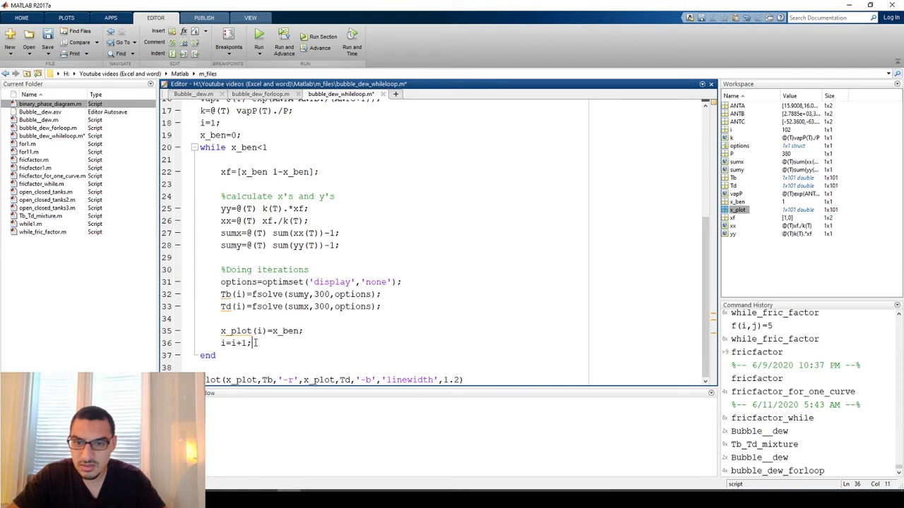
# Step: Add x_ben=x_ben+0.1; at the end of the while loop body
pyautogui.write('x')
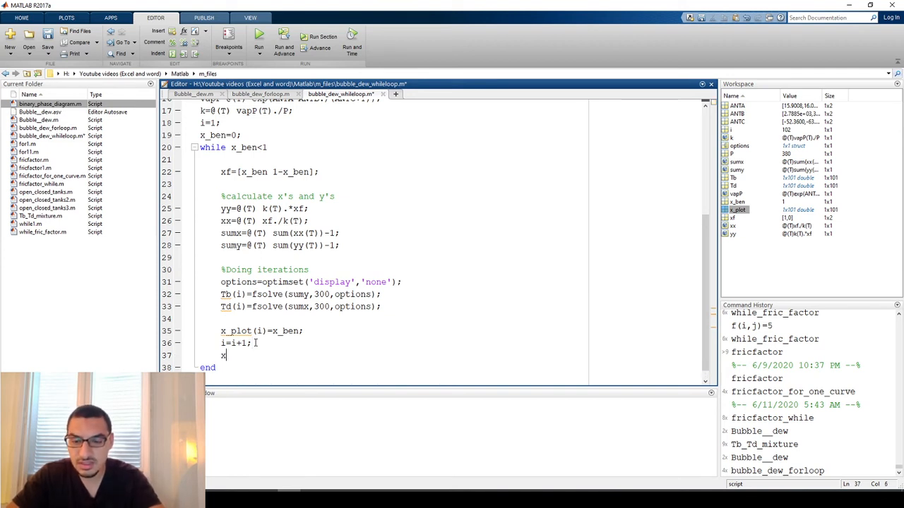
pyautogui.write('ben')
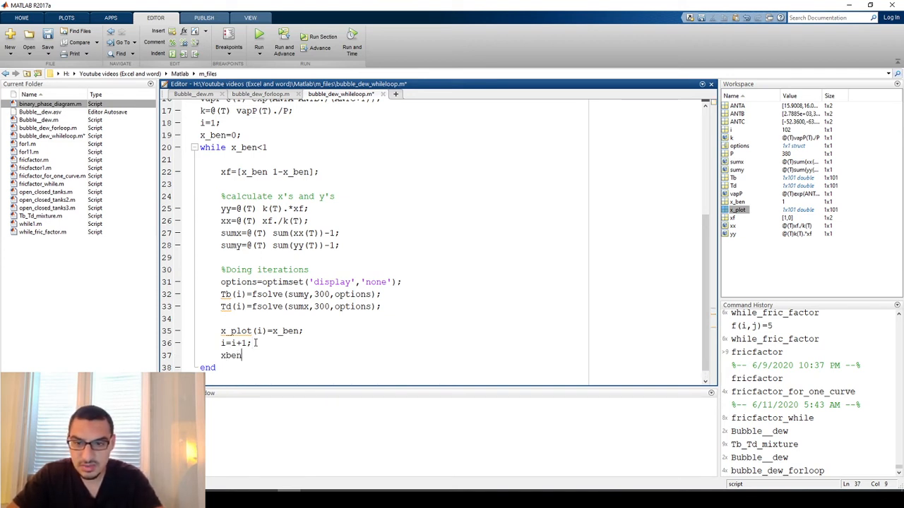
pyautogui.press('BackSpace')
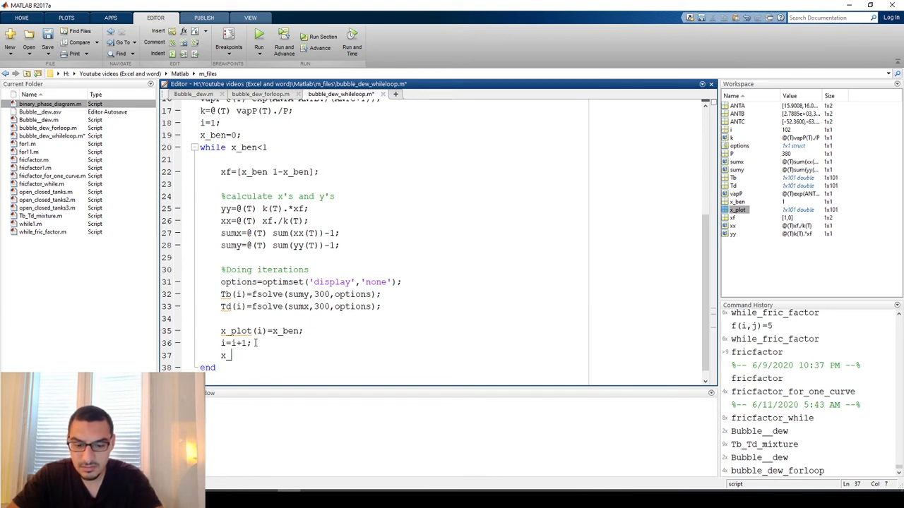
pyautogui.write('_ben=x')
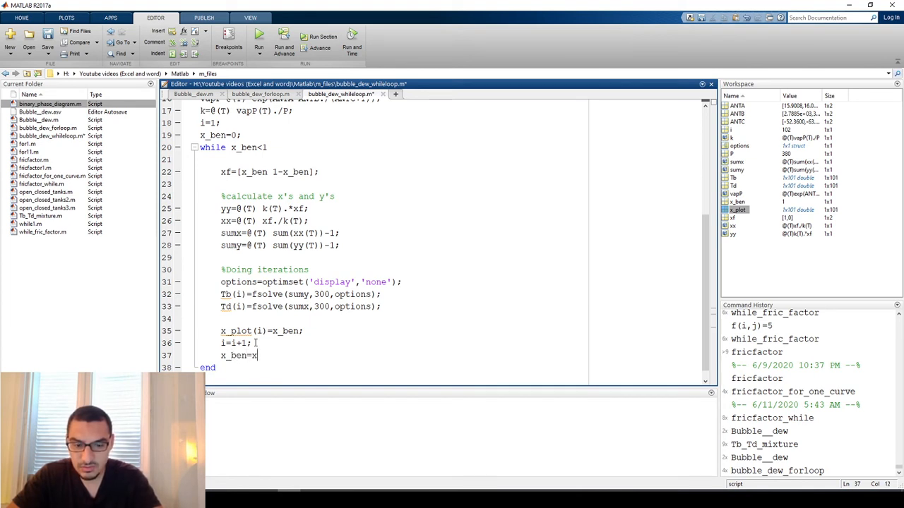
pyautogui.write('_ben')
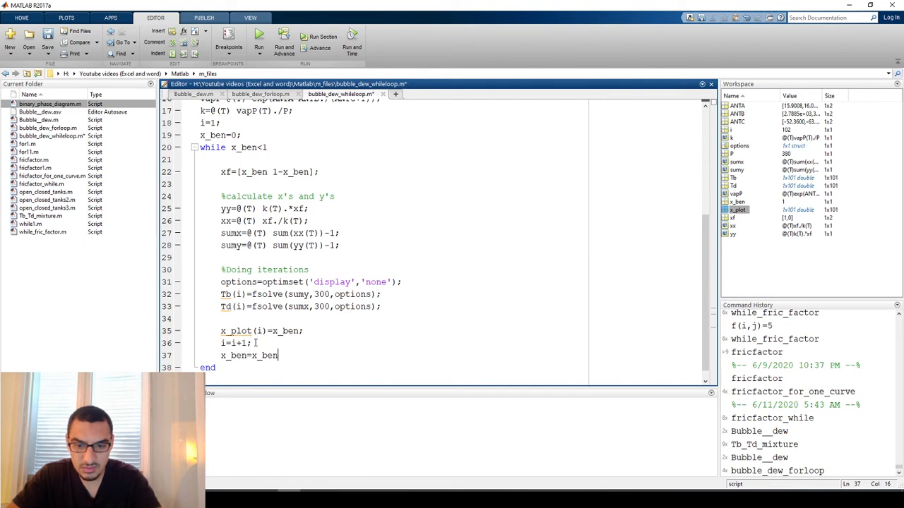
pyautogui.write('*')
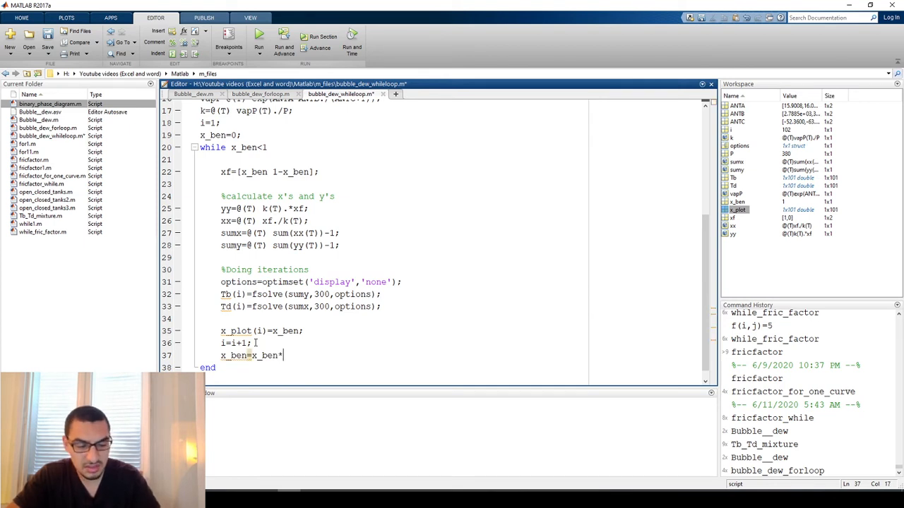
pyautogui.write('0.')
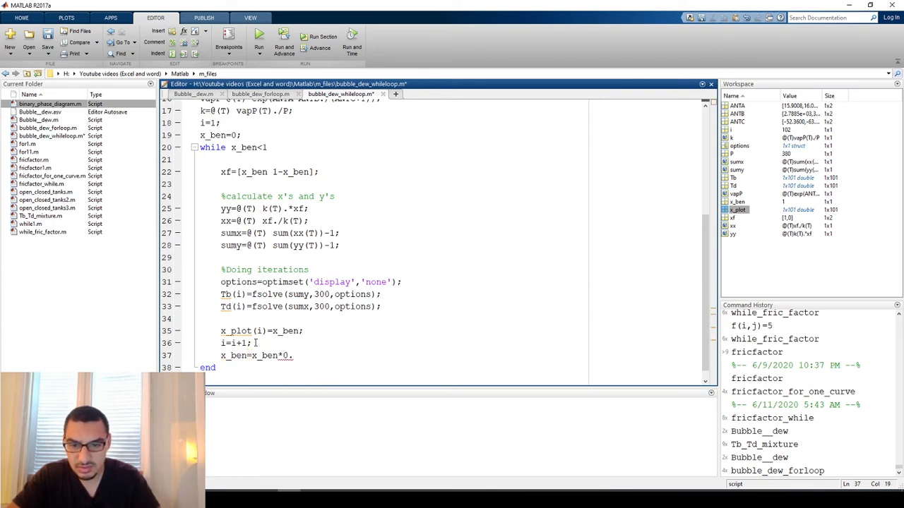
pyautogui.press('backspace')
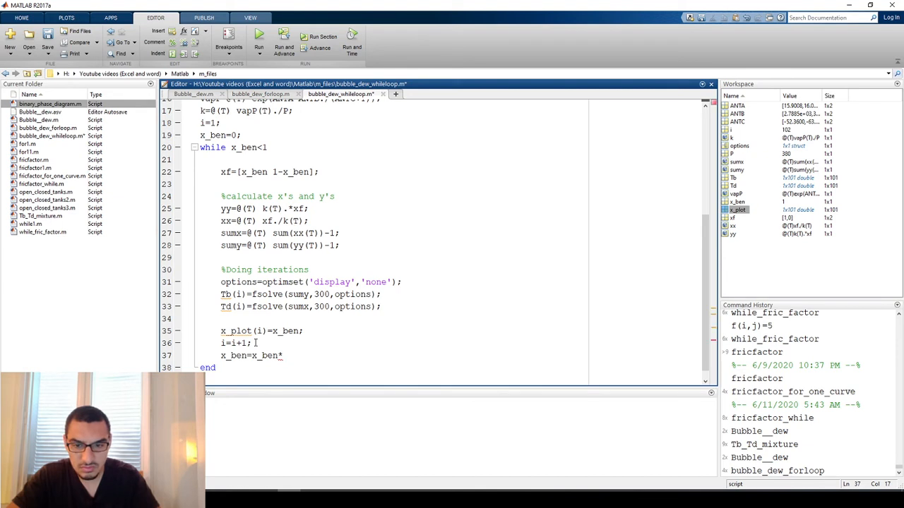
pyautogui.press('backspace')
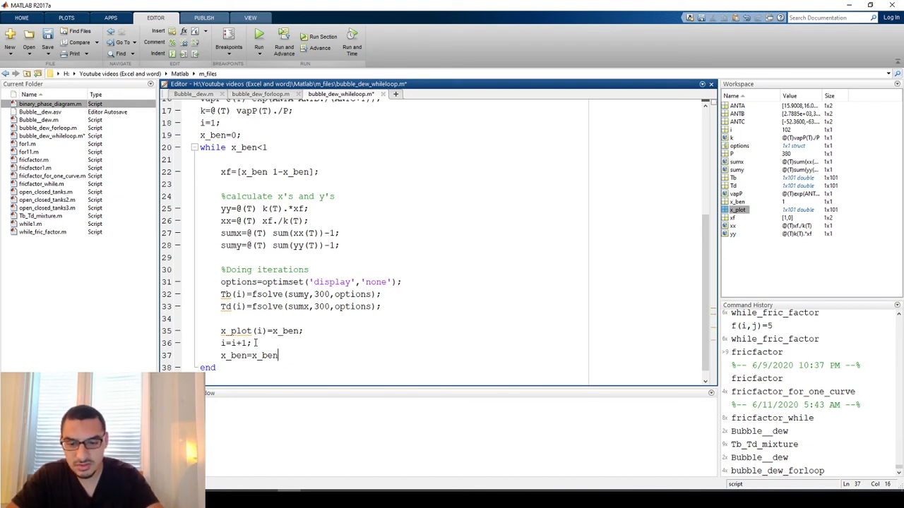
pyautogui.write('+')
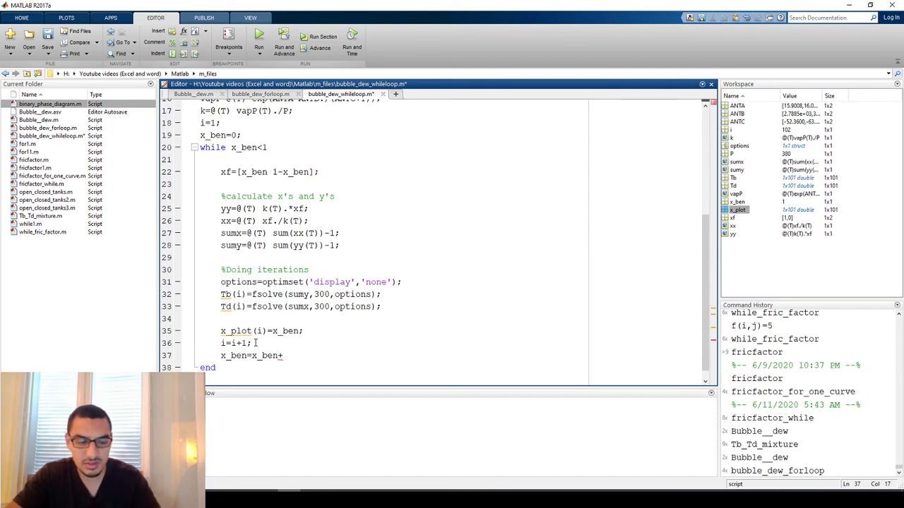
pyautogui.write('0.1;')
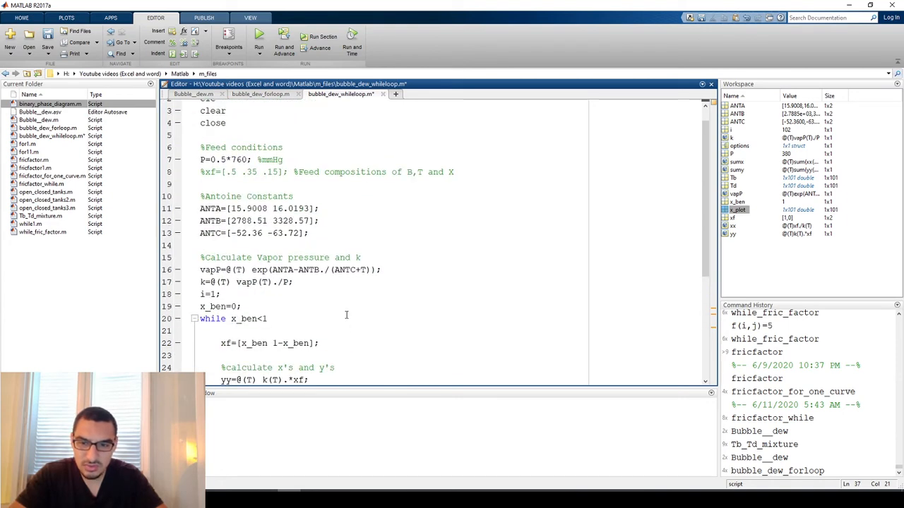
# Step: Shrink the increment to x_ben=x_ben+0.01;, run to draw both curves and close Figure 1
pyautogui.click(259, 35)
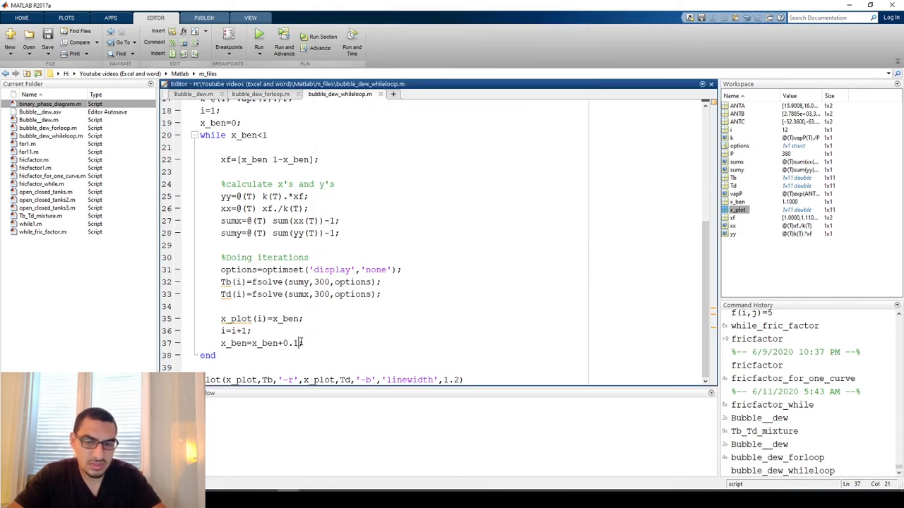
pyautogui.write('0')
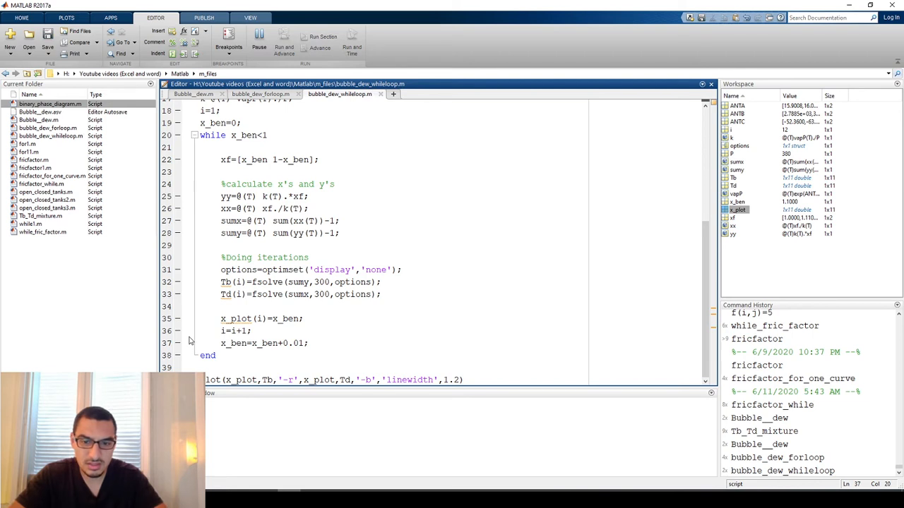
pyautogui.click(305, 43)
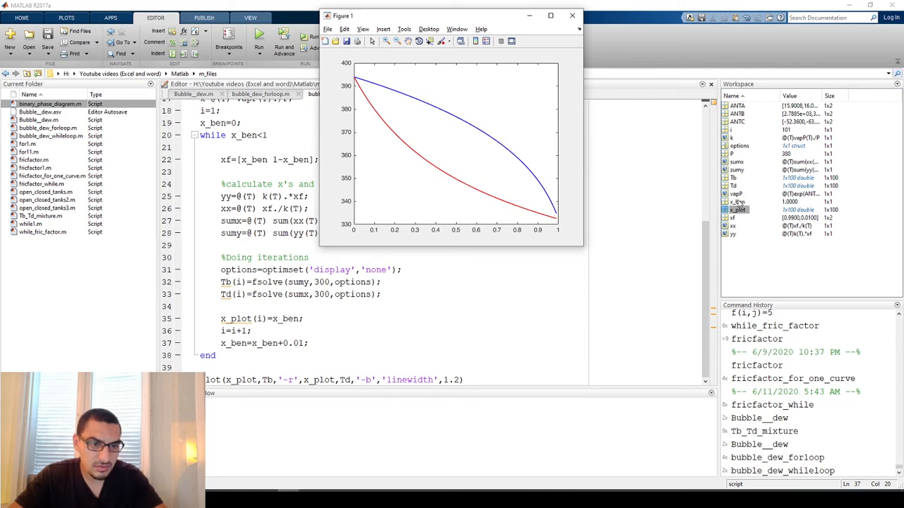
pyautogui.click(572, 15)
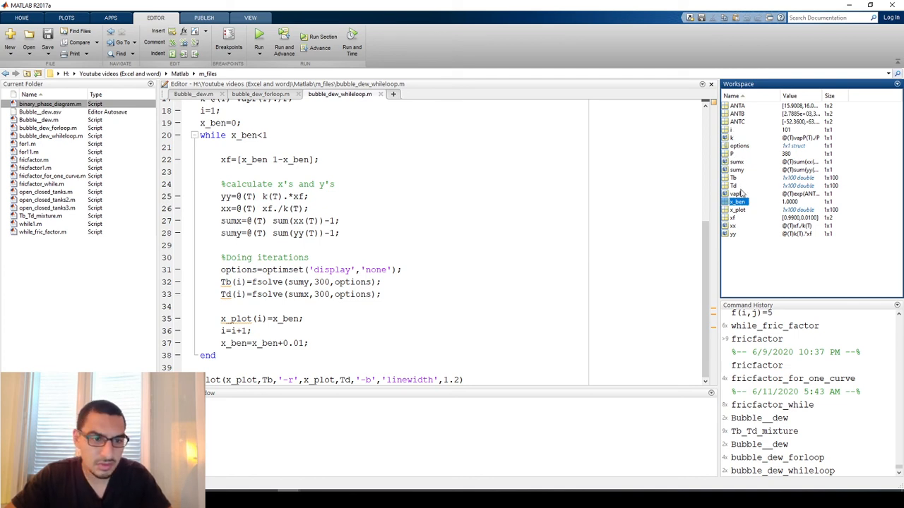
pyautogui.moveTo(740, 201)
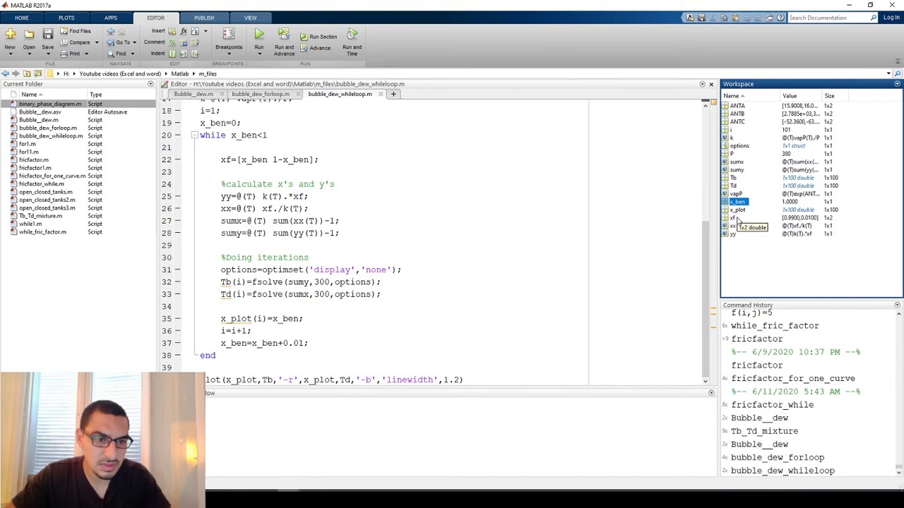
pyautogui.doubleClick(737, 200)
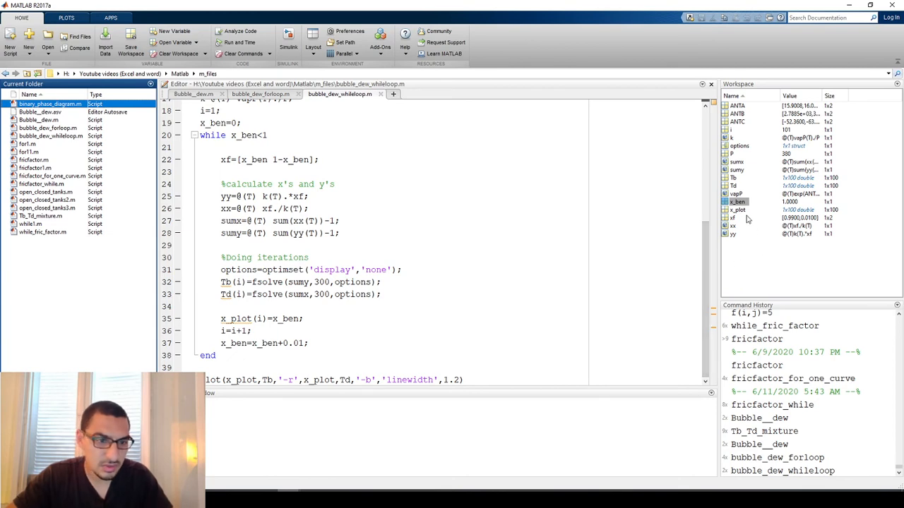
pyautogui.doubleClick(737, 209)
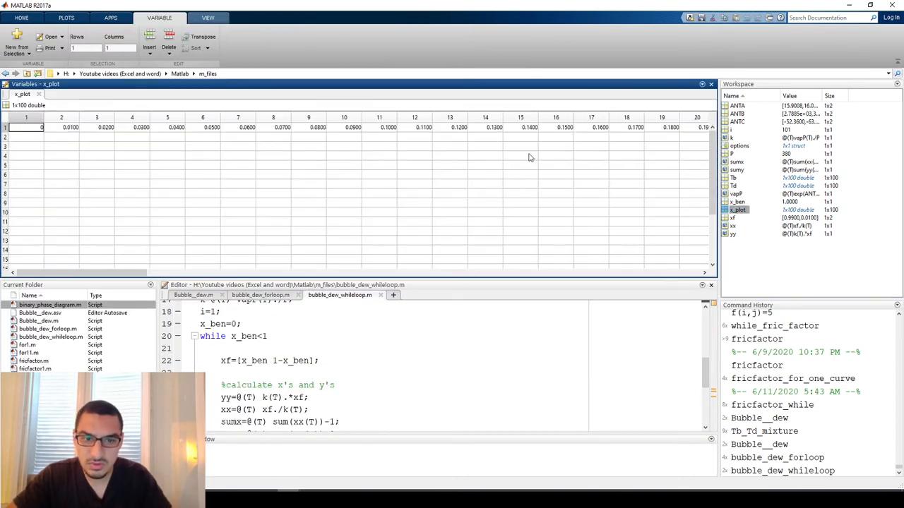
pyautogui.hscroll(3)
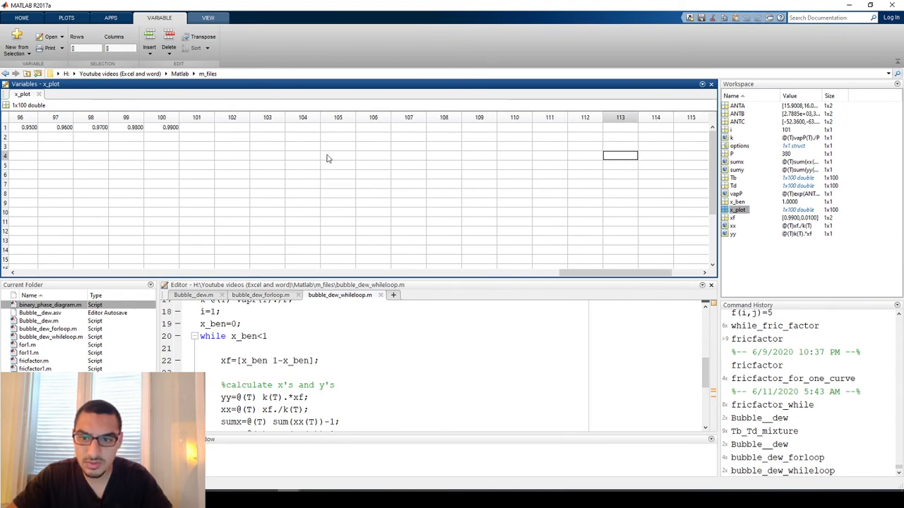
pyautogui.click(712, 84)
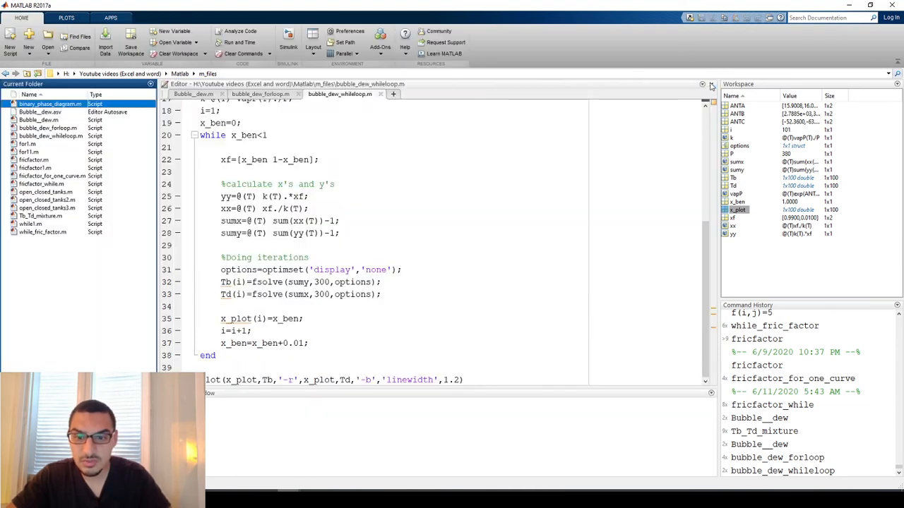
pyautogui.click(336, 333)
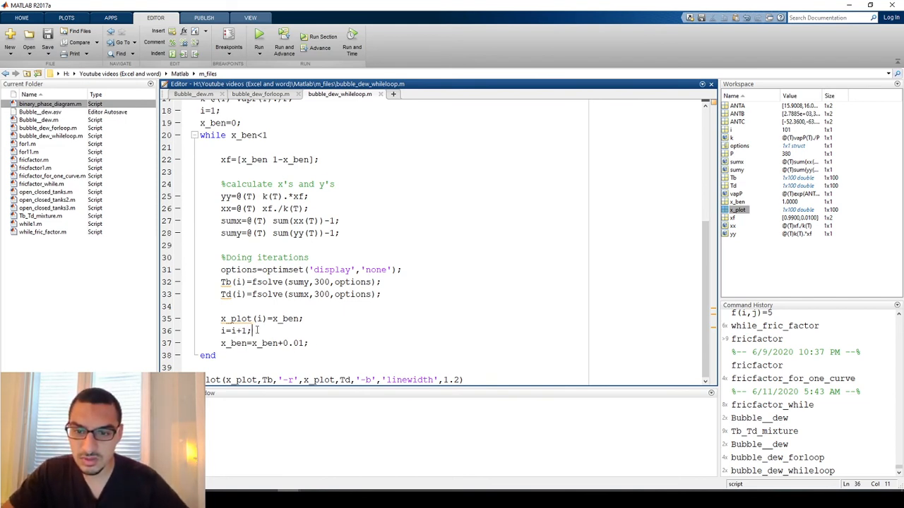
# Step: Edit line 20 to while x_ben<1.0001 and rerun so x_plot reaches 1
pyautogui.tripleClick(265, 343)
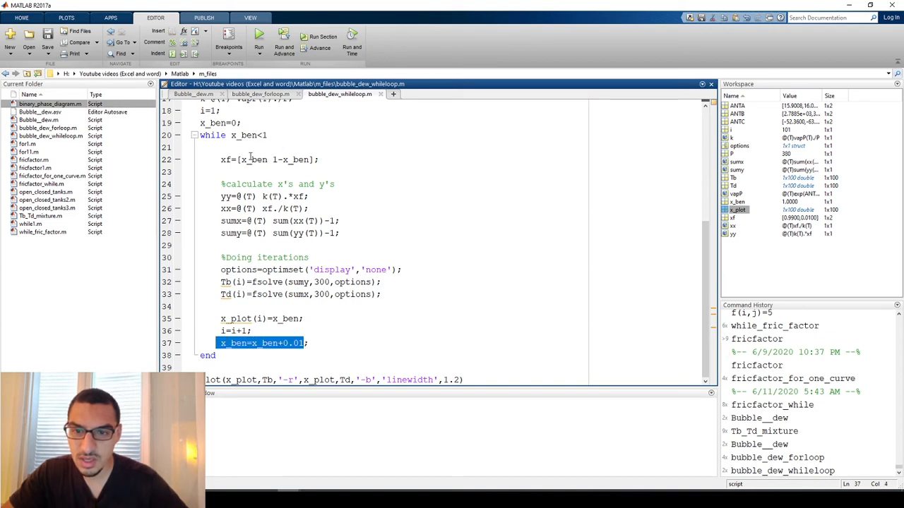
pyautogui.click(267, 136)
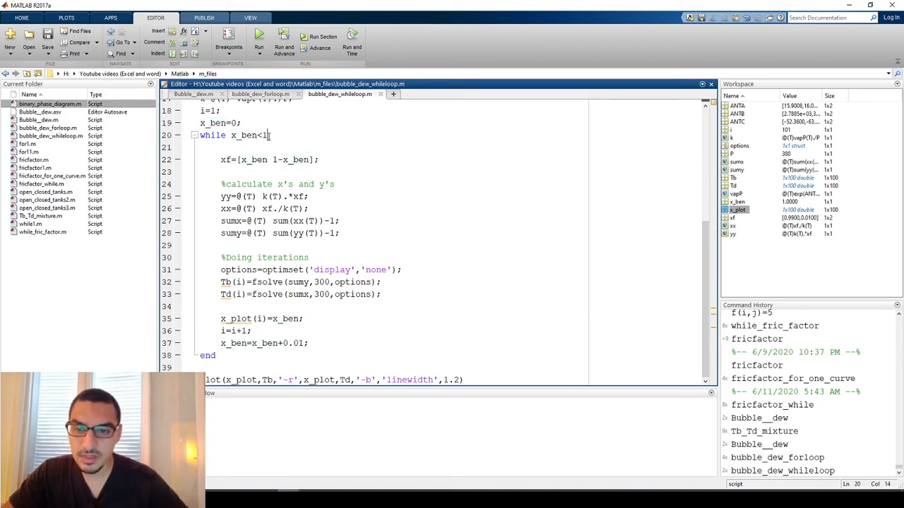
pyautogui.write('00')
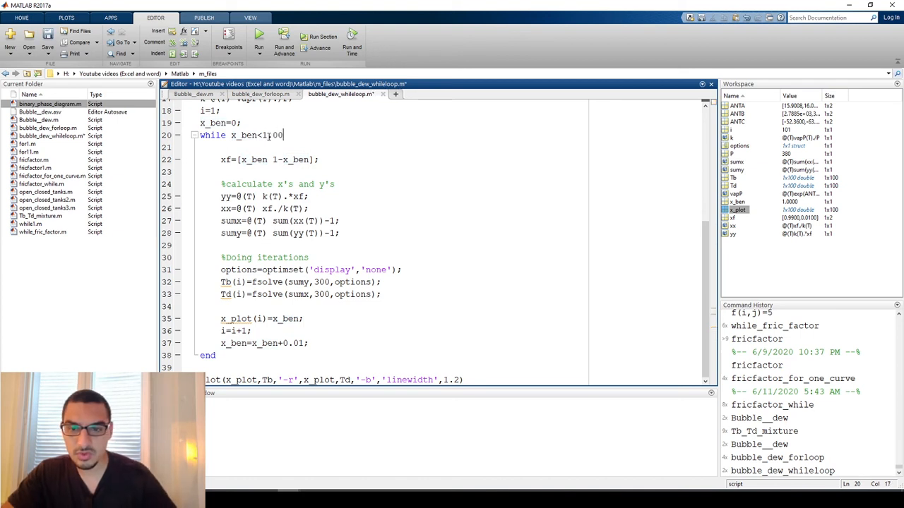
pyautogui.write('01')
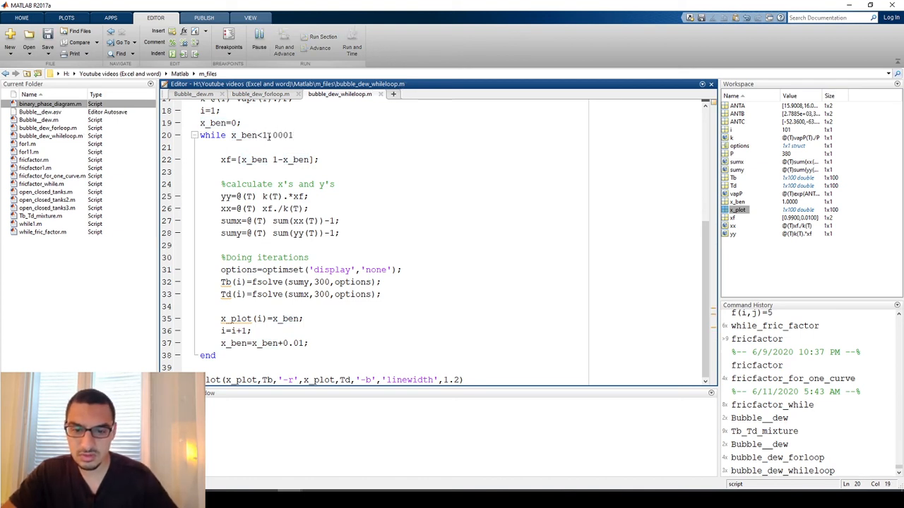
pyautogui.click(260, 34)
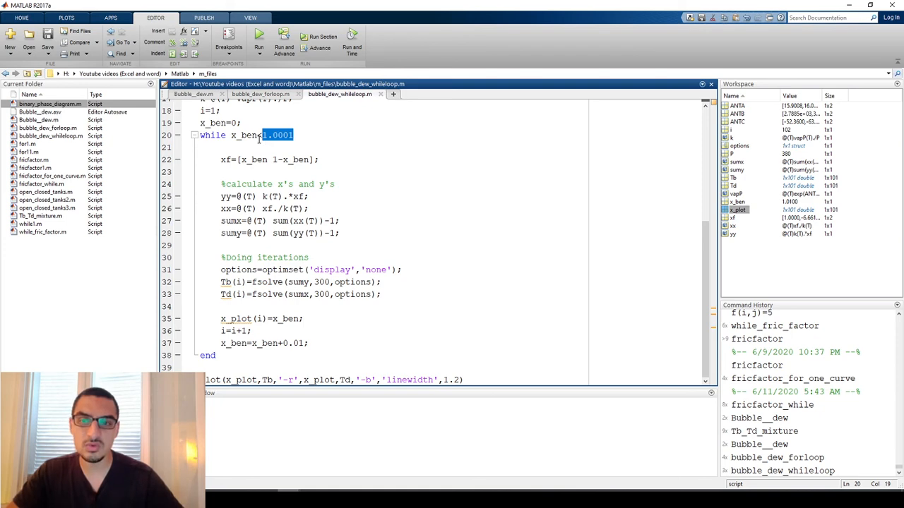
pyautogui.click(260, 37)
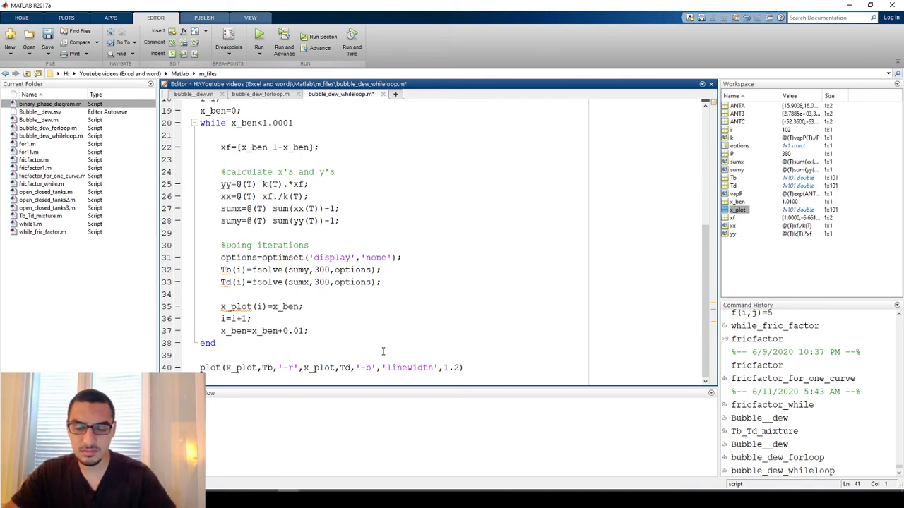
# Step: Write set(gca,Xlim,[0 1]) on line 41, then begin replacing it with an axis([]) call
pyautogui.write('et(')
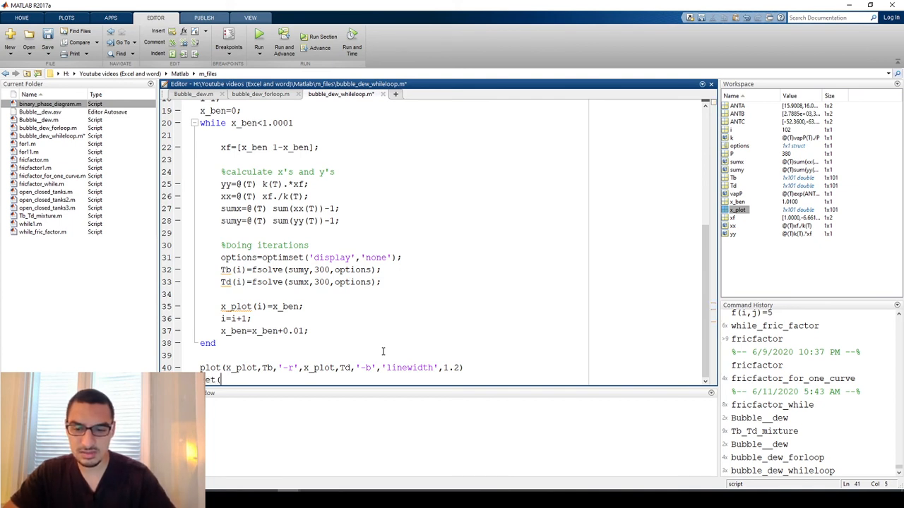
pyautogui.write('gca,')
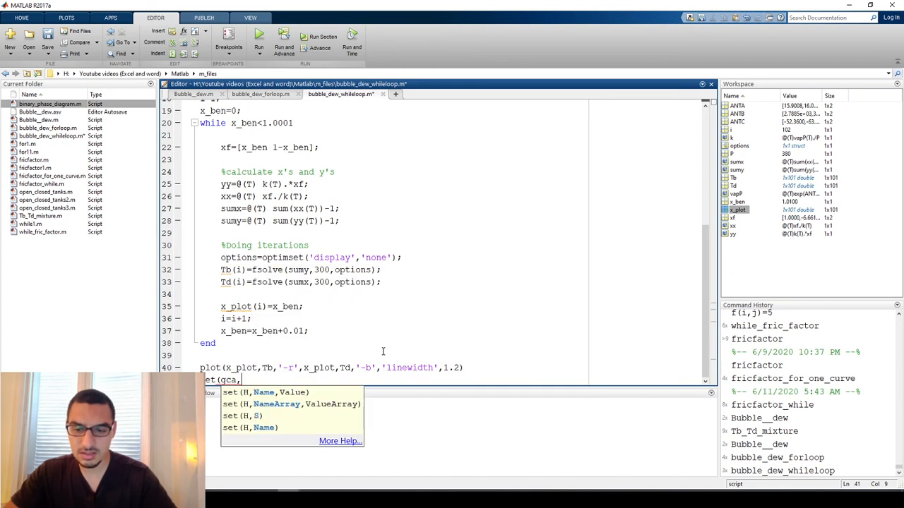
pyautogui.write('Xli')
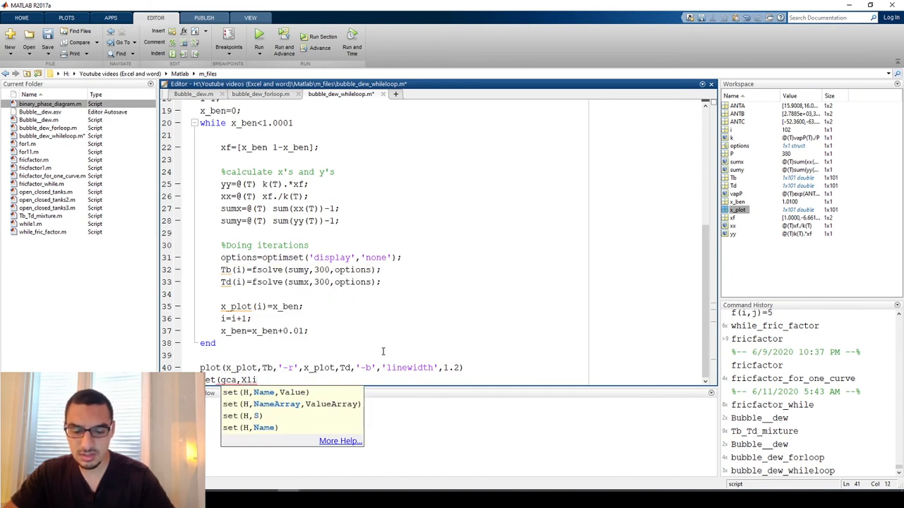
pyautogui.write('[')
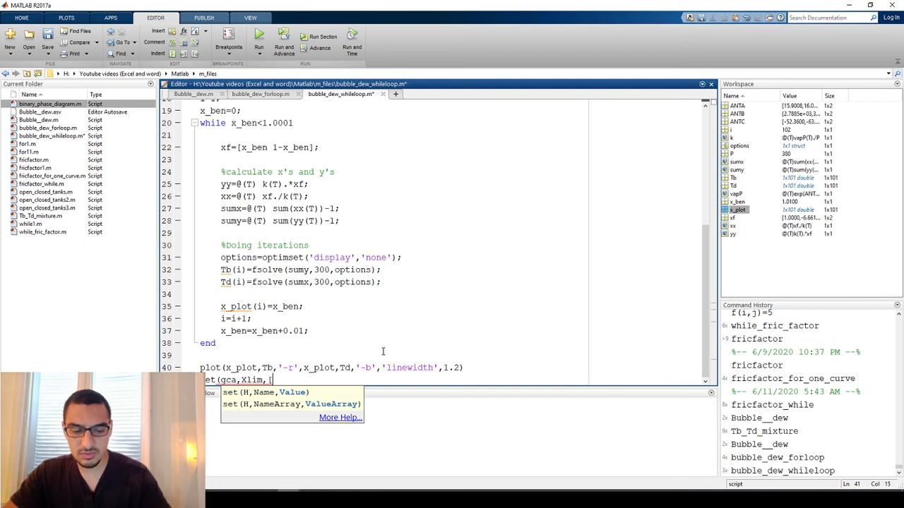
pyautogui.write('0 1]')
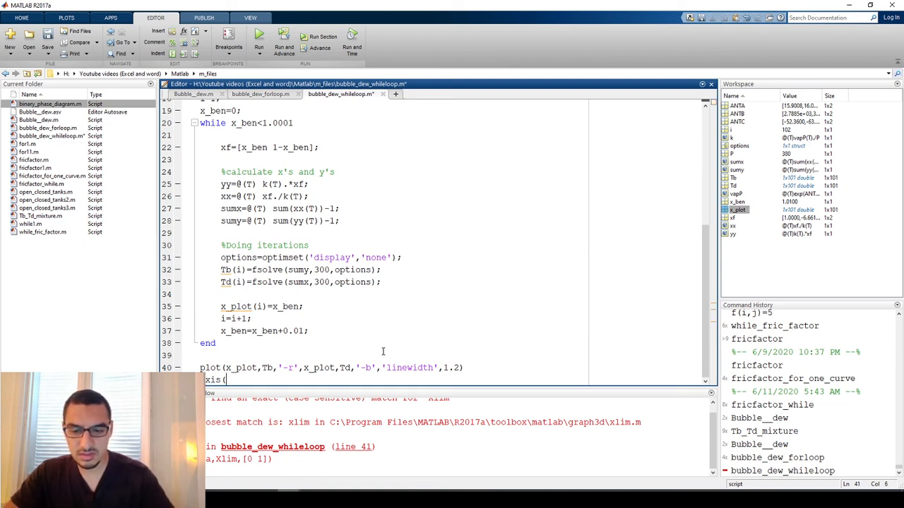
pyautogui.write('[]')
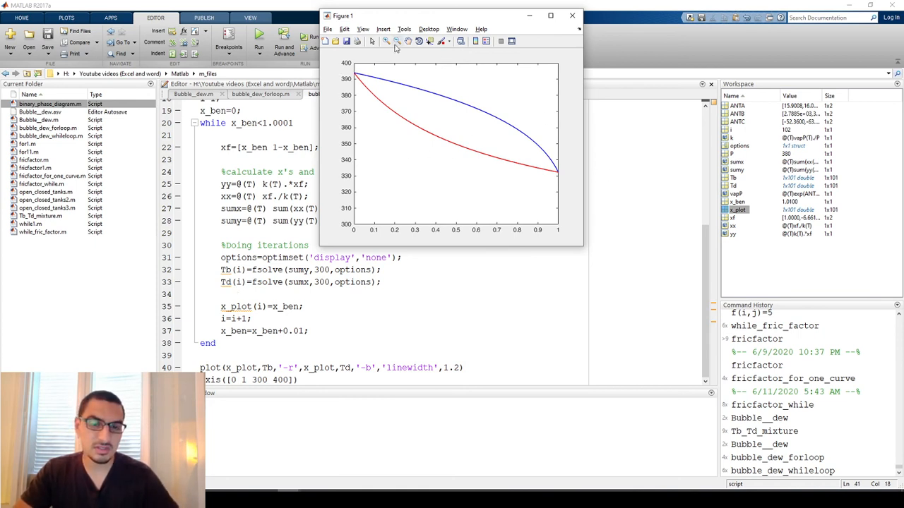
pyautogui.moveTo(373, 83)
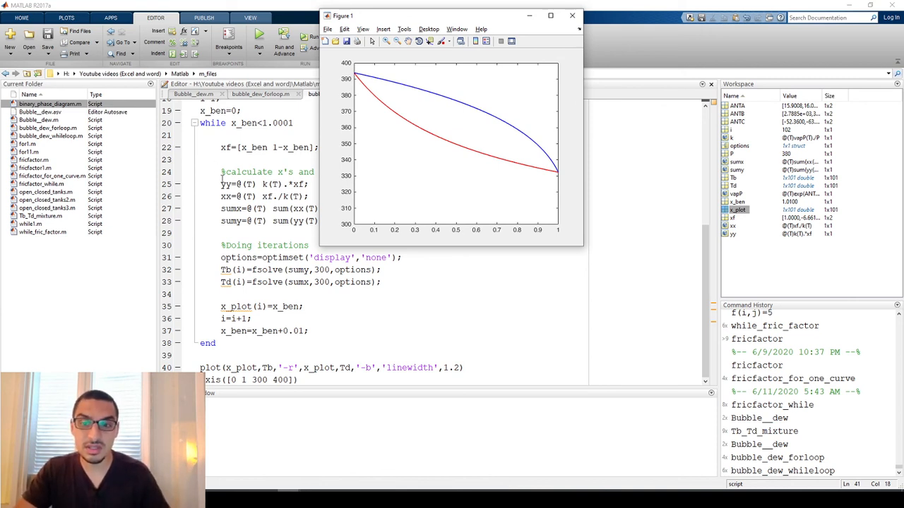
# Step: Return from Figure 1 to the Editor showing the axis([0 1 300 400]) line
pyautogui.click(572, 15)
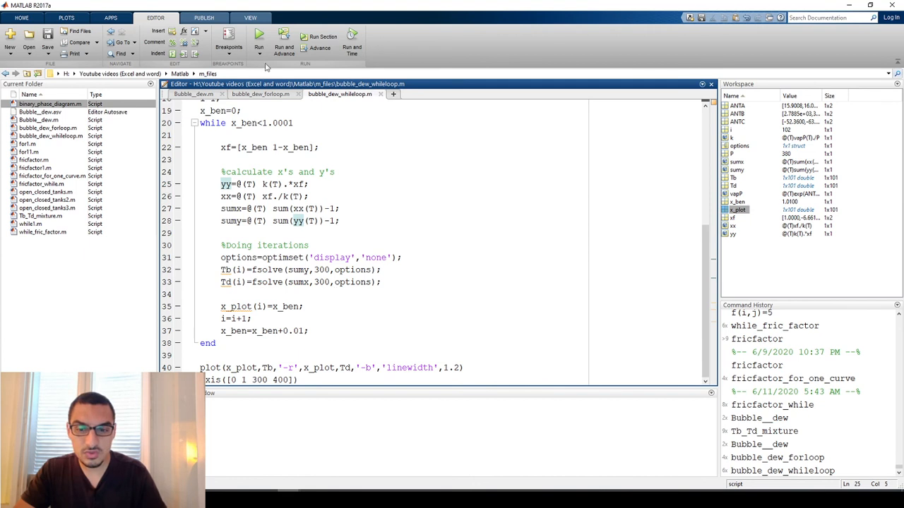